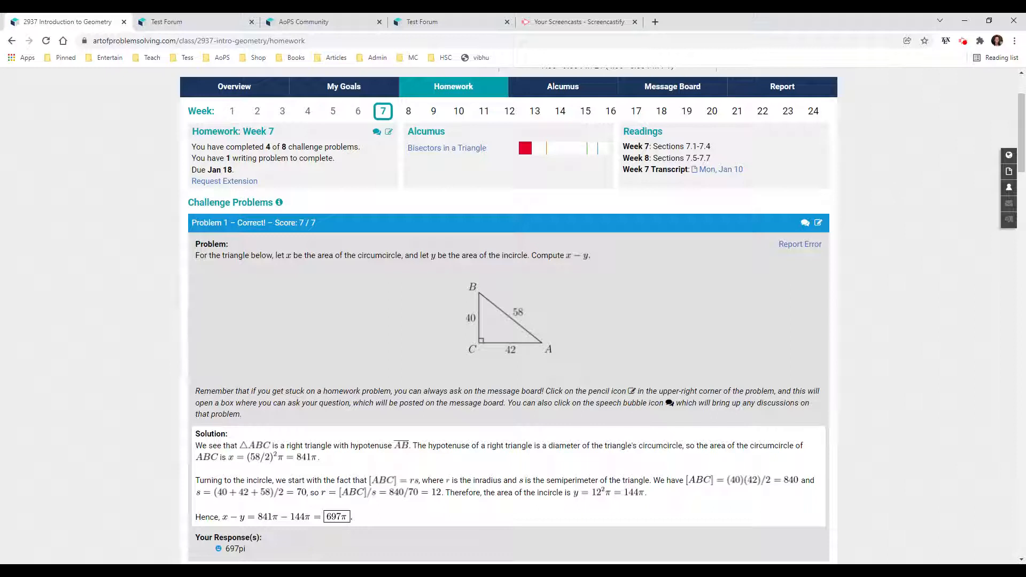
mouse_move(635, 312)
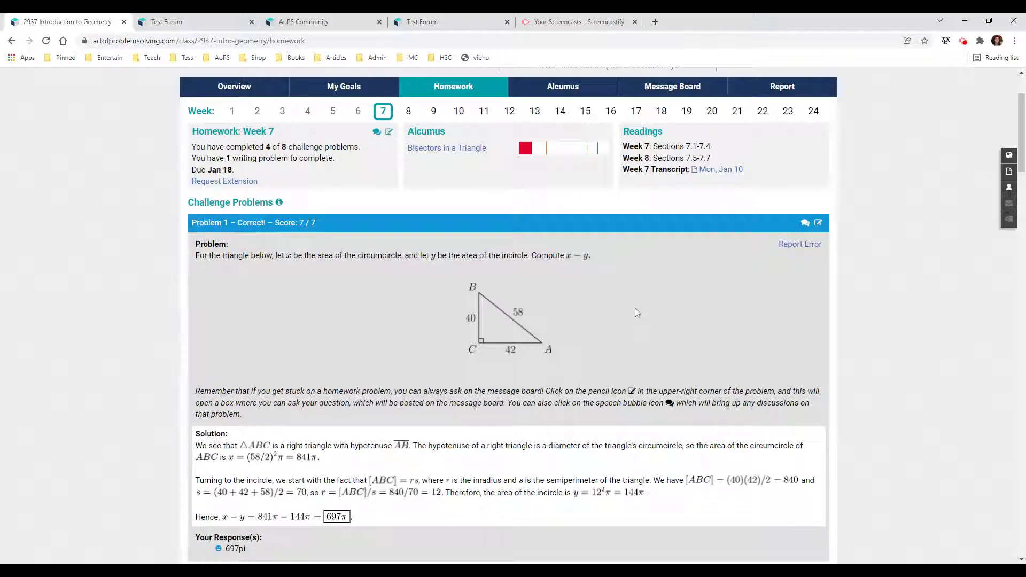
mouse_move(553, 327)
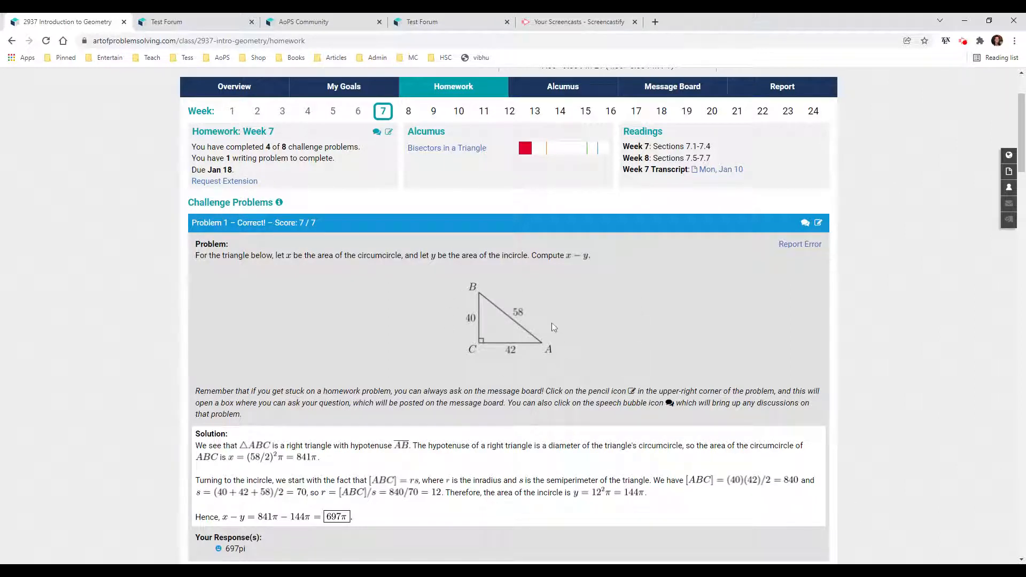
mouse_move(570, 330)
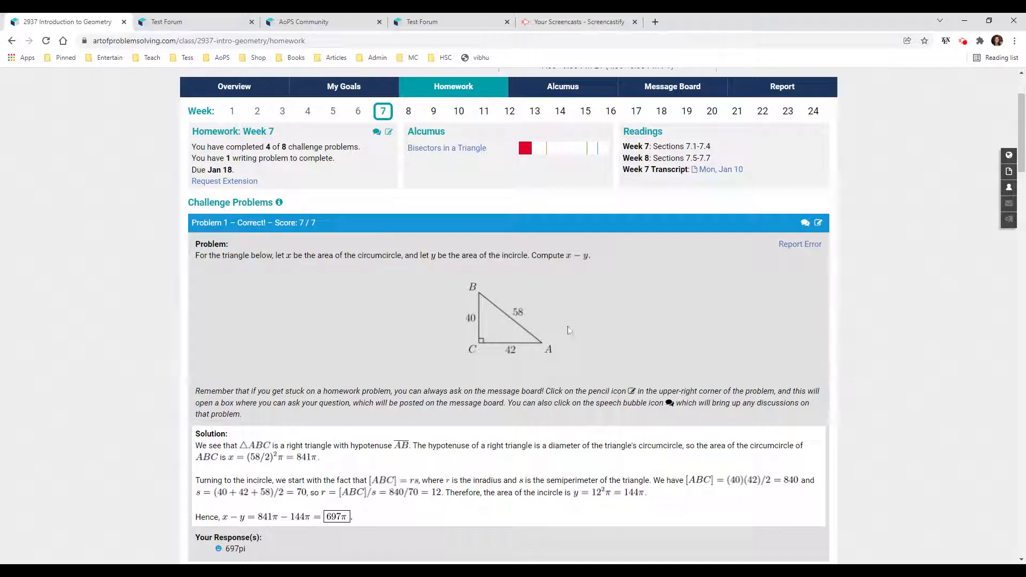
mouse_move(559, 322)
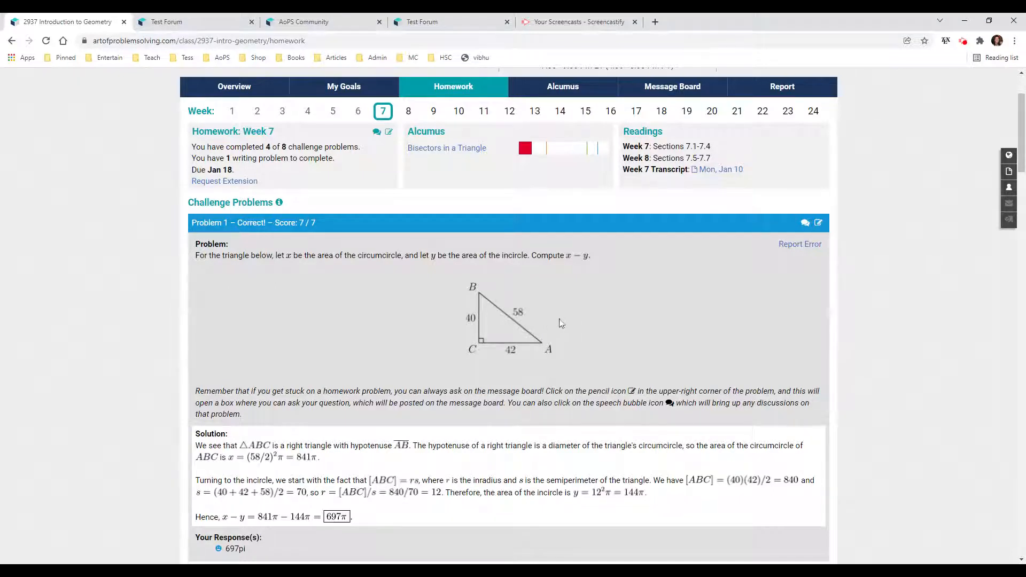
mouse_move(583, 340)
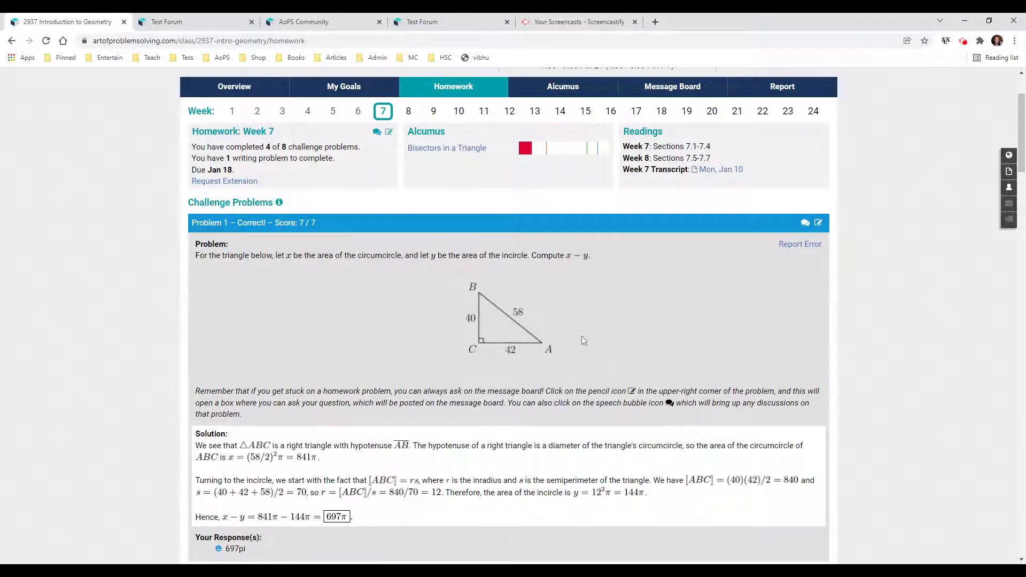
mouse_move(506, 332)
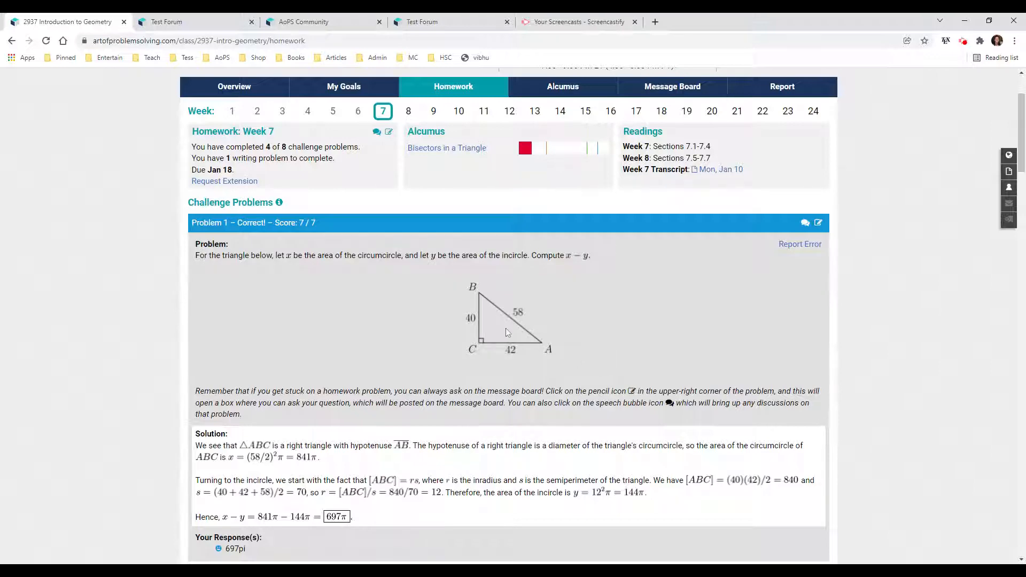
Step: Reveal the Asymptote code behind the homework triangle diagram
click(506, 321)
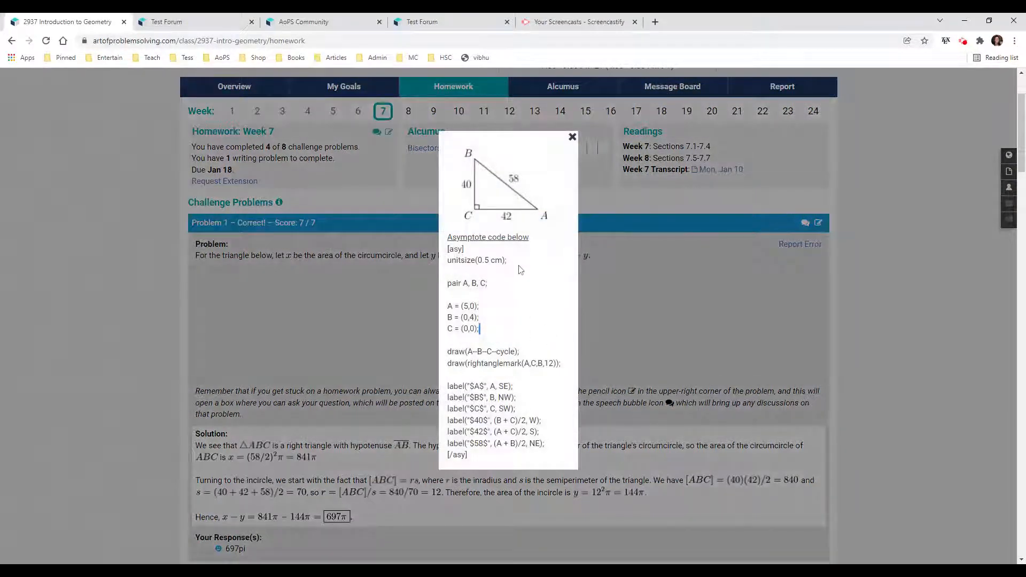
mouse_move(511, 257)
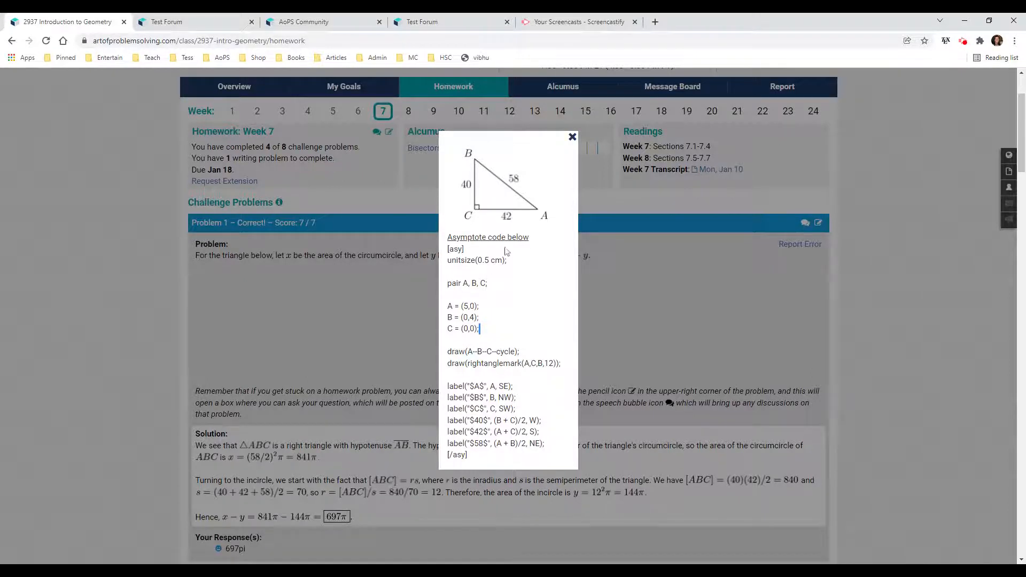
mouse_move(483, 459)
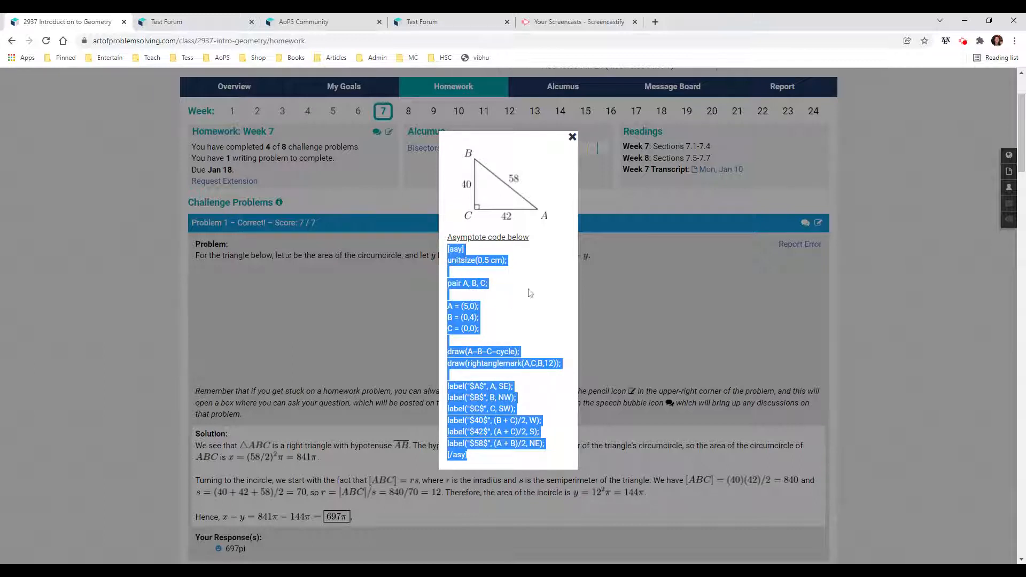
mouse_move(942, 112)
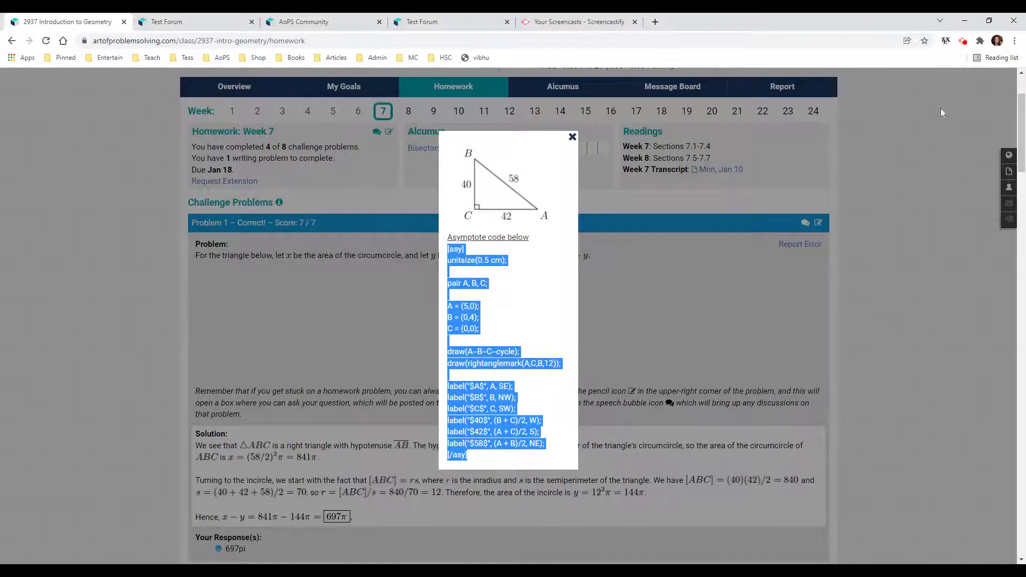
Step: Go to Community, open Test Forum under Other Forums and start a new topic
click(190, 21)
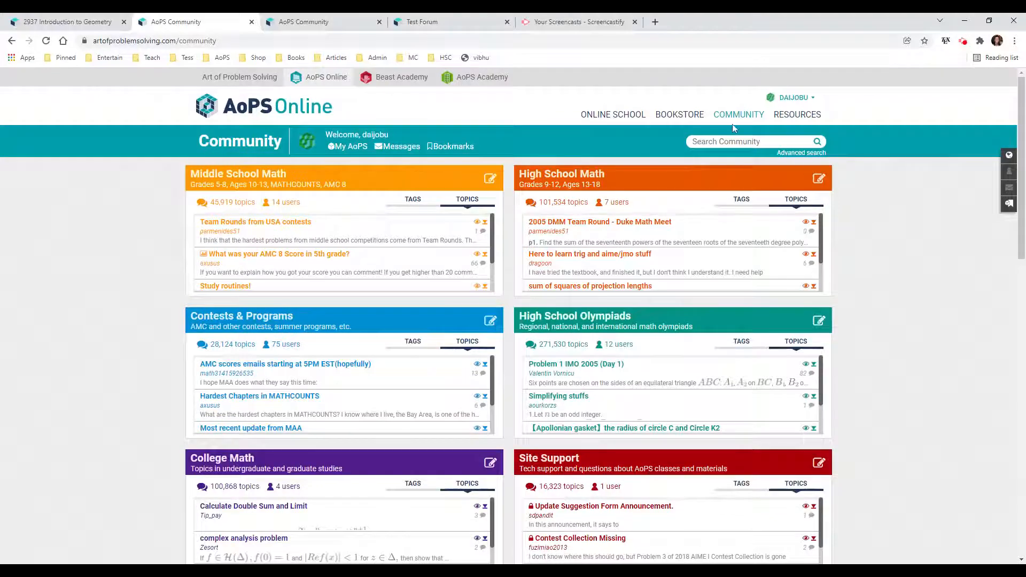
scroll(down, 3)
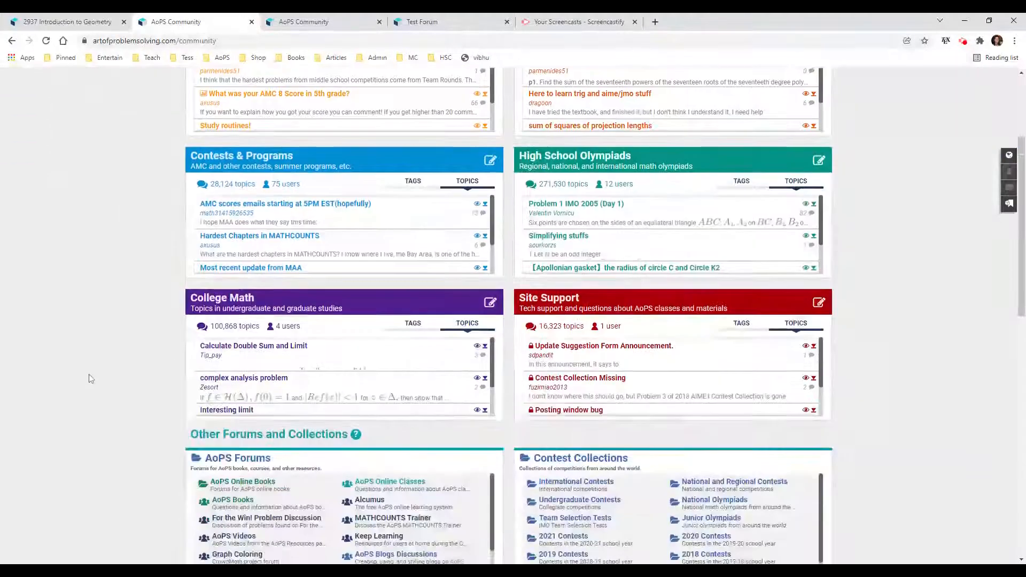
scroll(down, 3)
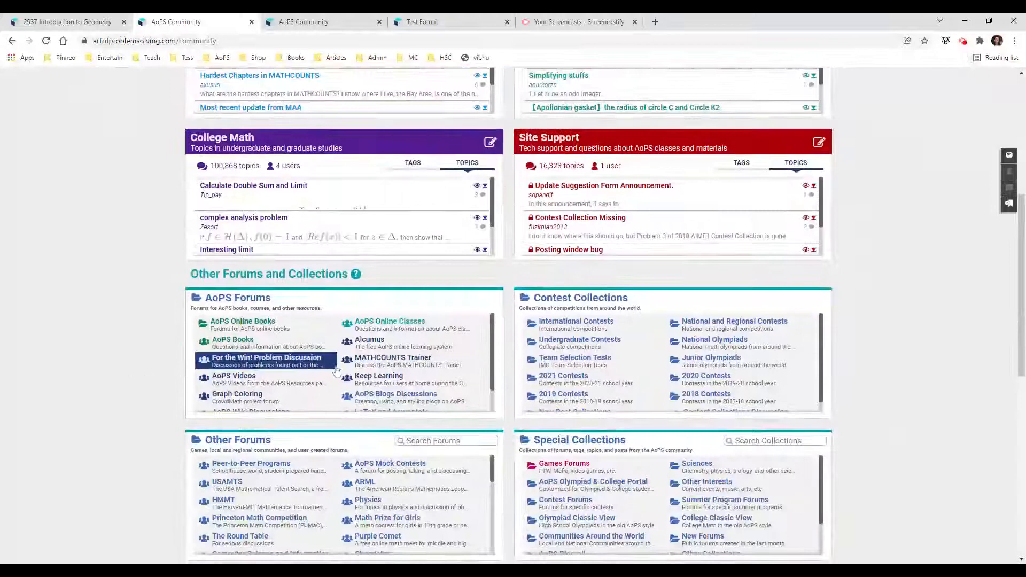
scroll(down, 3)
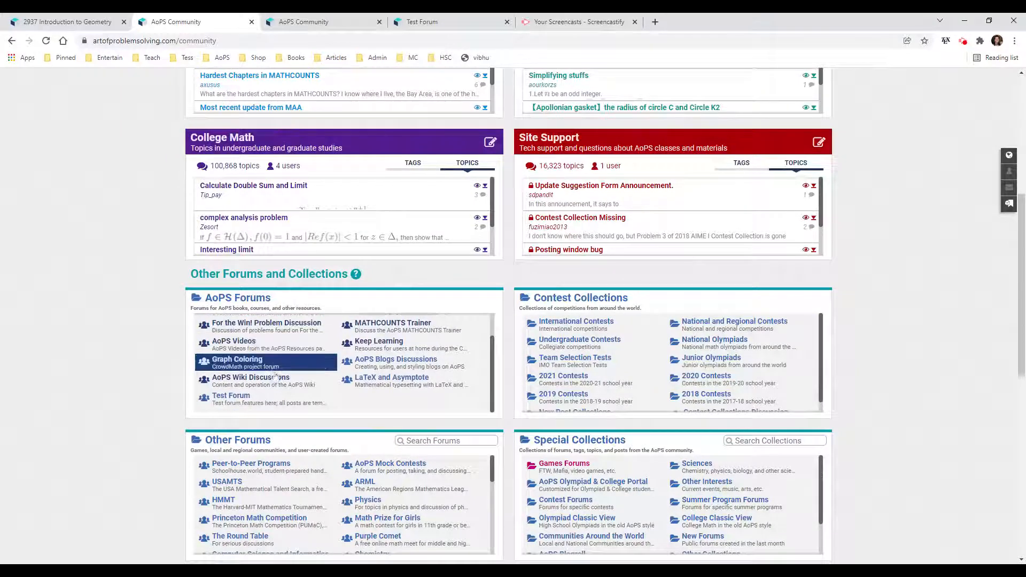
click(231, 396)
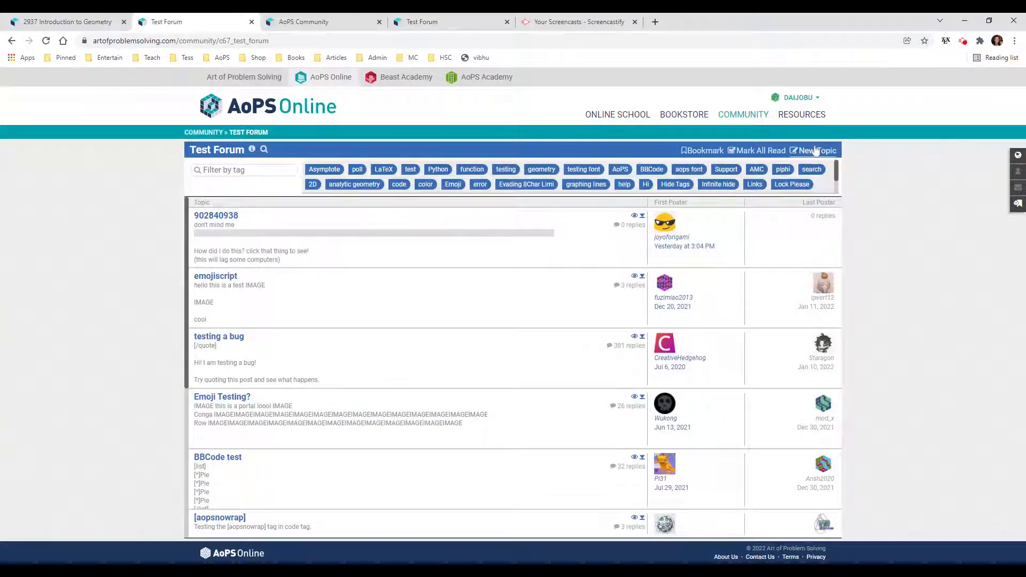
click(816, 151)
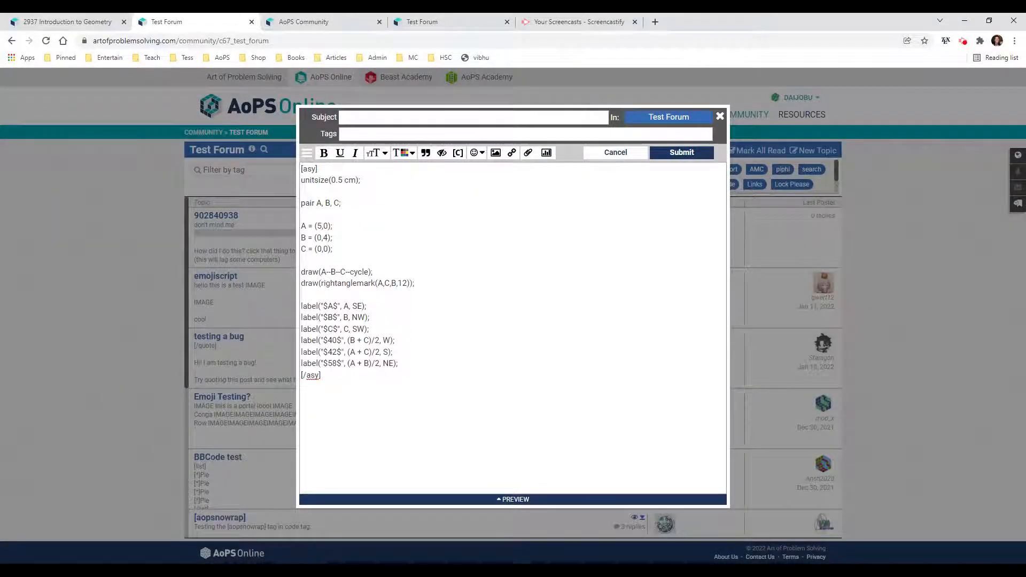
Step: Preview the pasted code as the labeled 40-42-58 right triangle
click(515, 499)
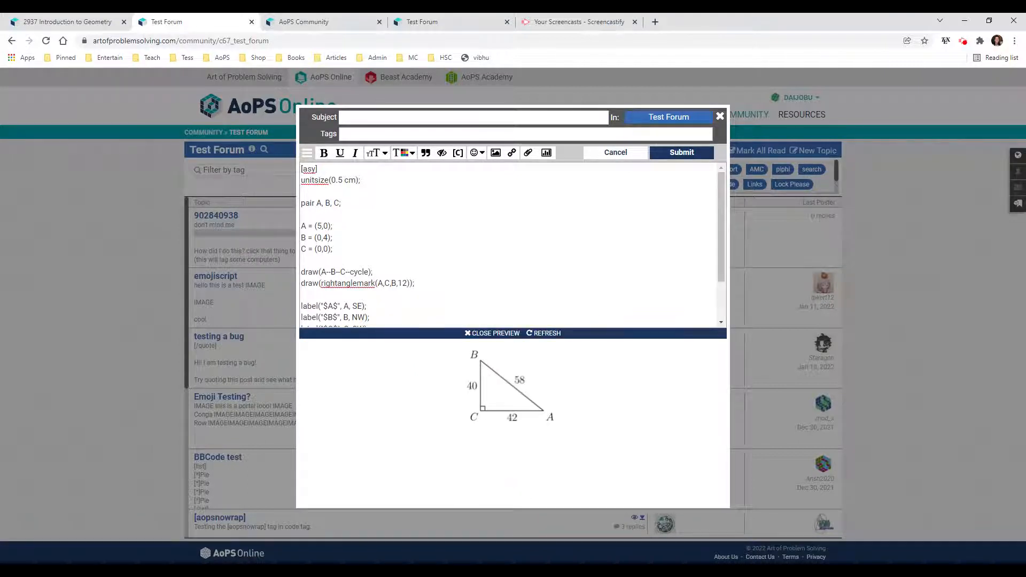
mouse_move(549, 351)
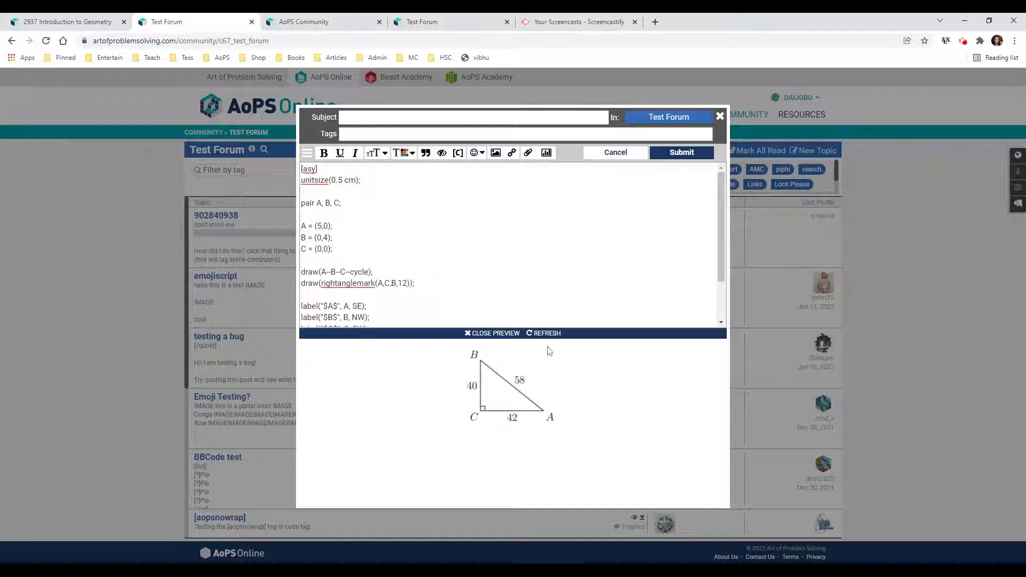
mouse_move(542, 423)
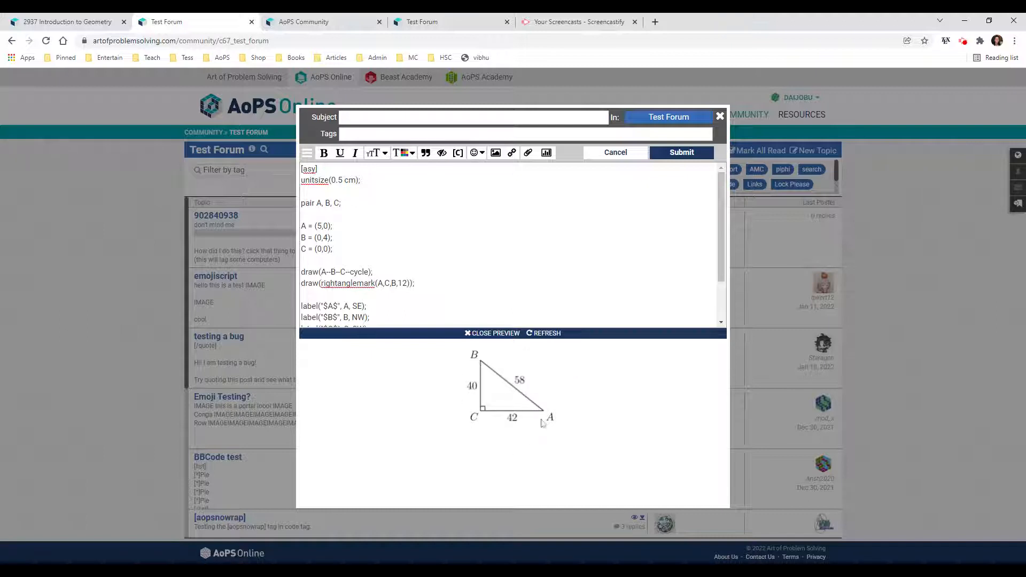
mouse_move(540, 424)
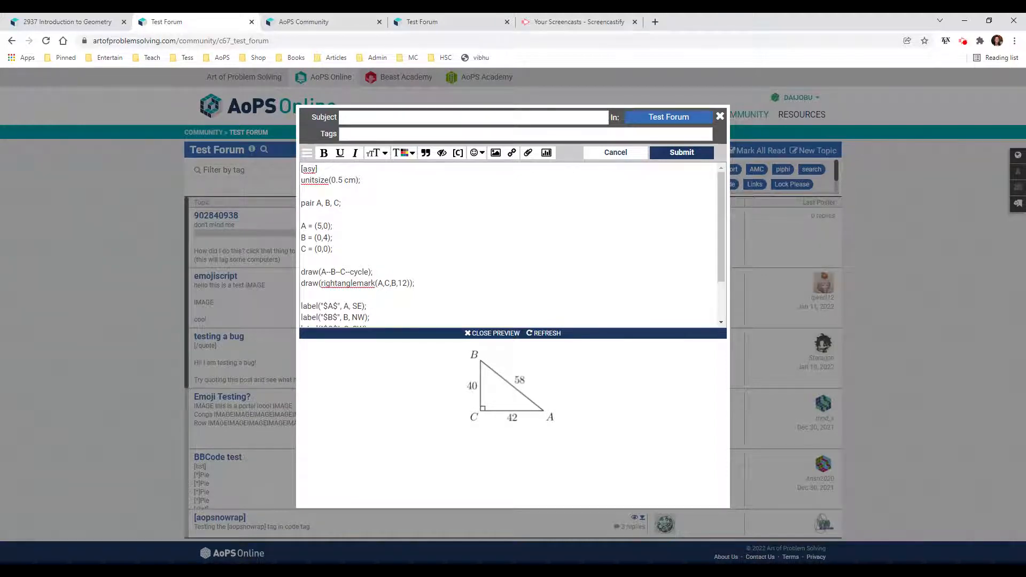
mouse_move(592, 407)
text(12)
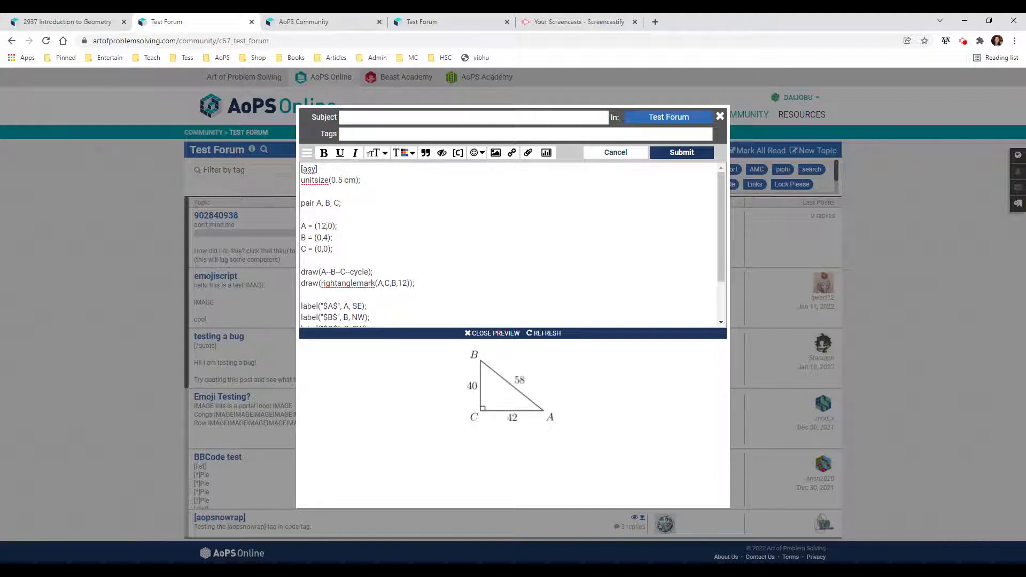
Step: Edit the code so B sits at (0,5) and the side labels read 5 and 12
key(Backspace)
text(5)
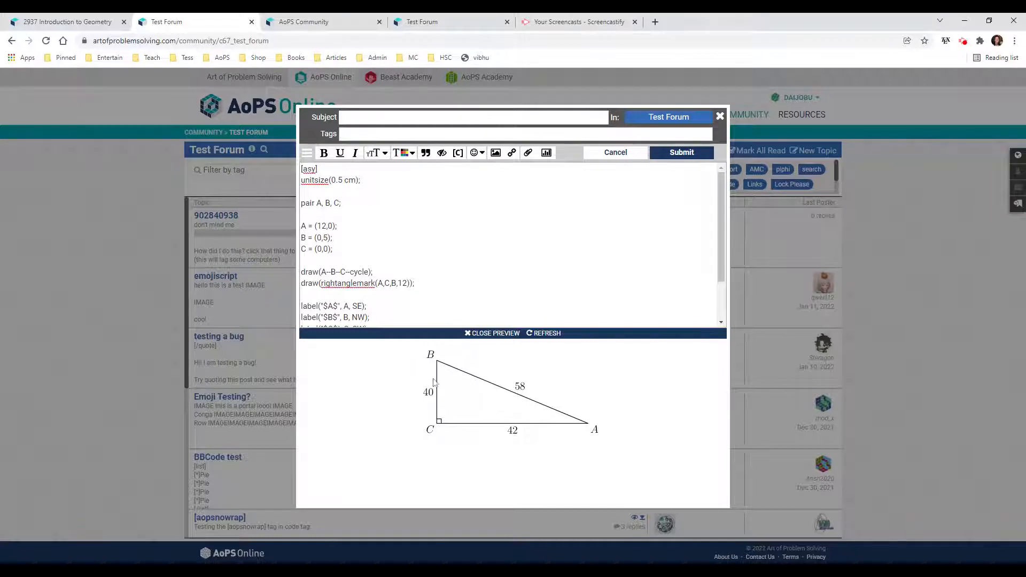
scroll(down, 3)
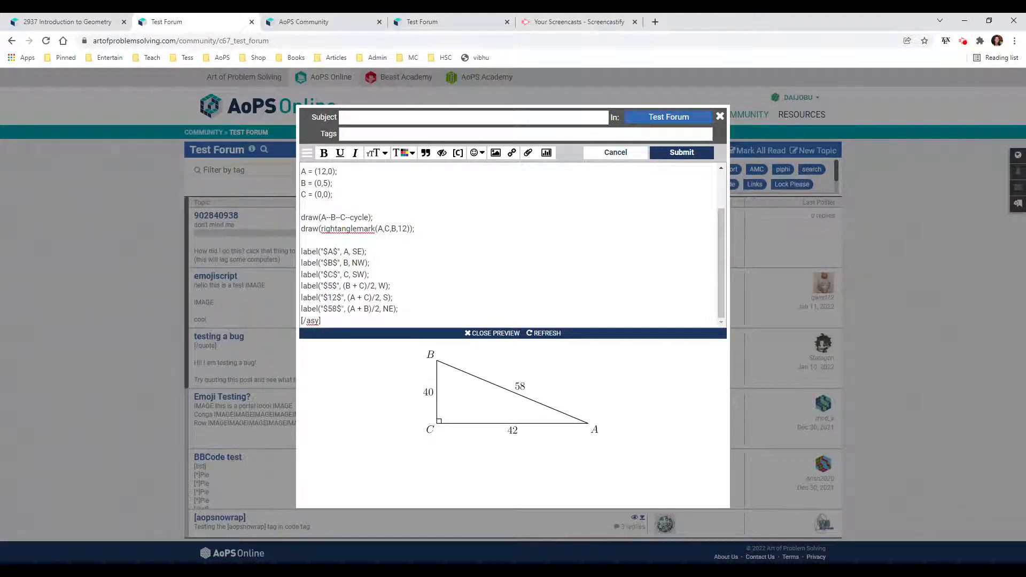
Step: Change the hypotenuse label to 13 and refresh the triangle preview
click(334, 308)
text(13)
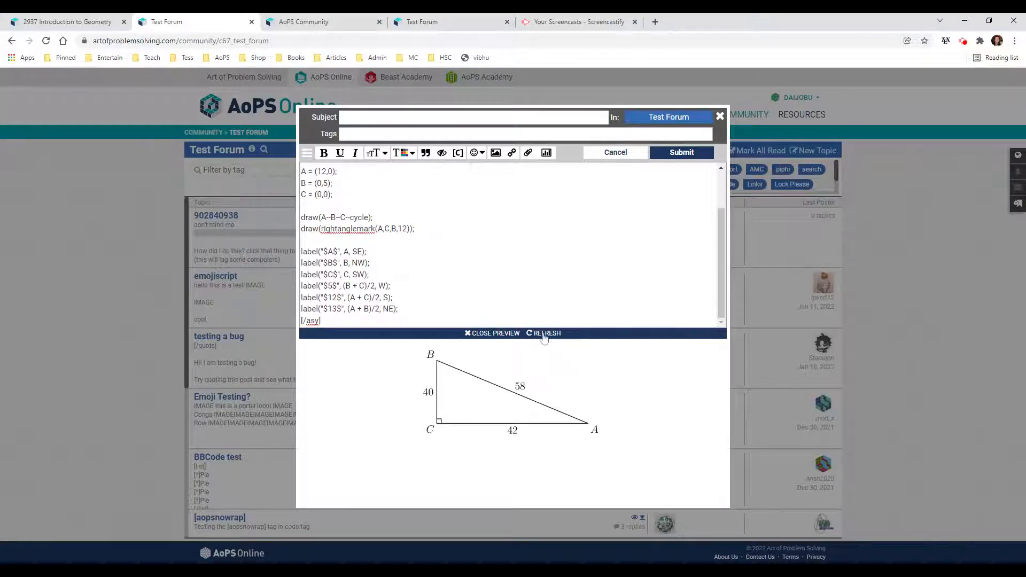
click(543, 334)
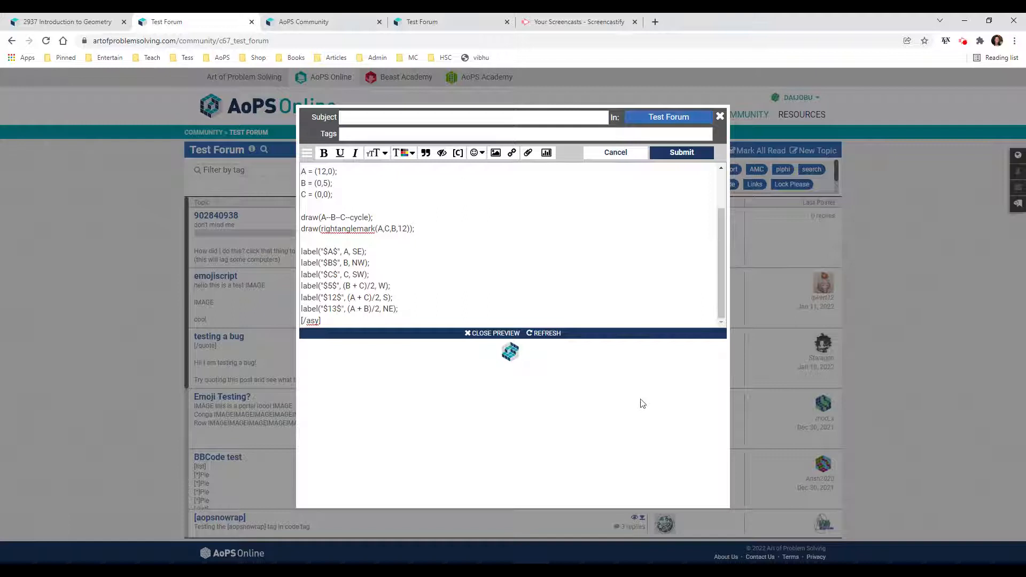
click(543, 333)
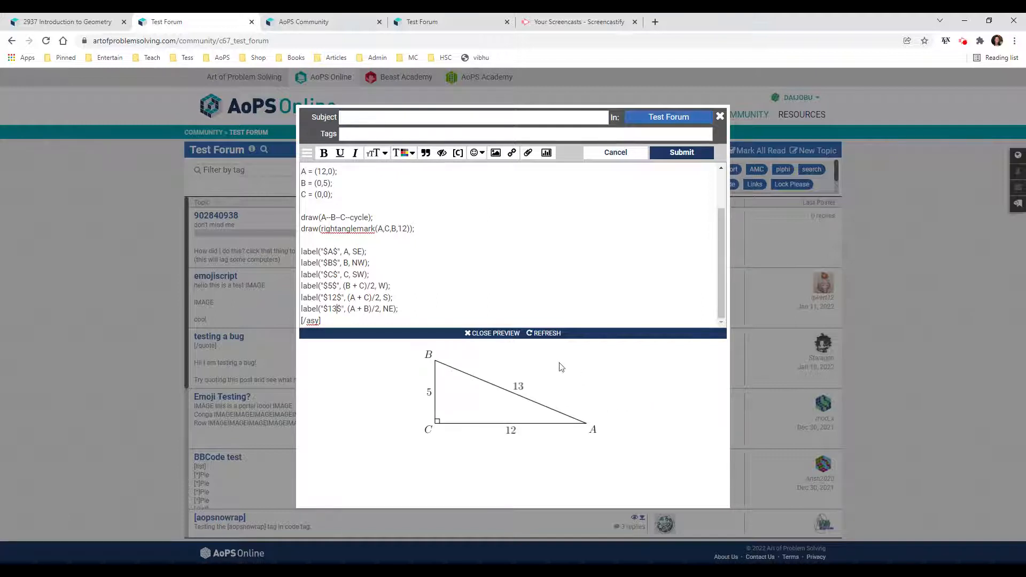
mouse_move(486, 420)
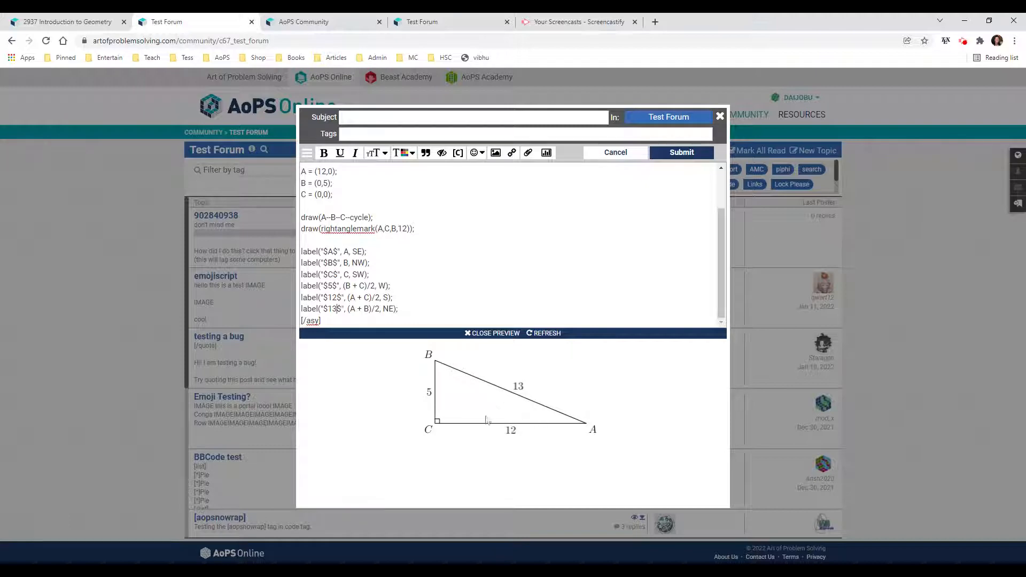
mouse_move(468, 360)
text(X)
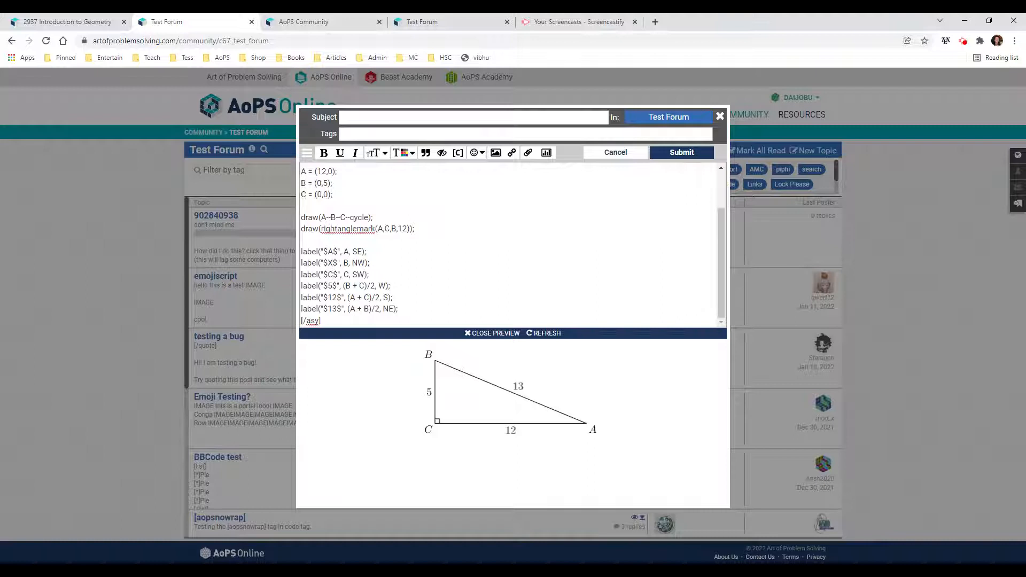
Step: Relabel the vertices Z, X, Y and refresh the preview
text(Y)
text(Z)
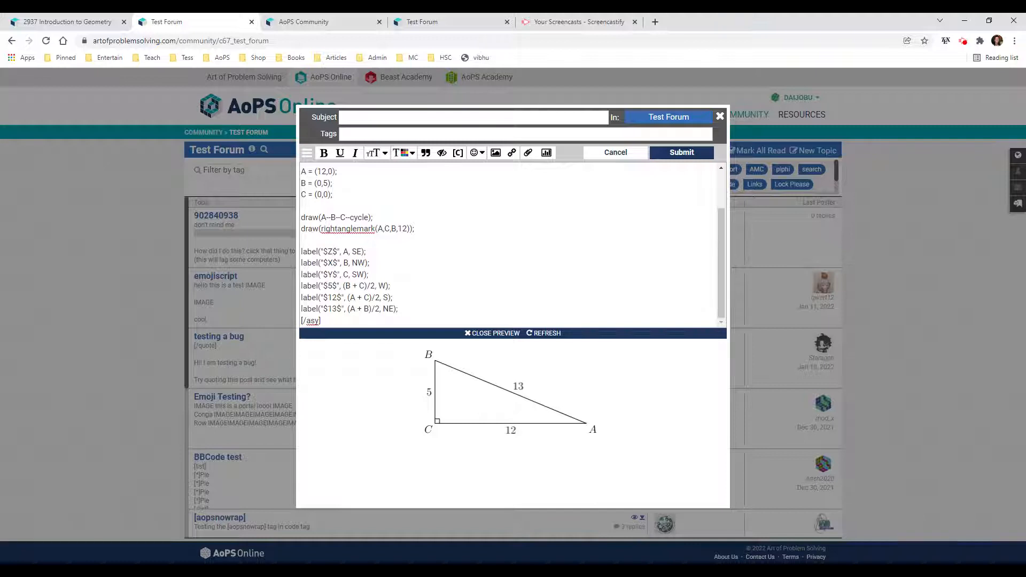
click(544, 333)
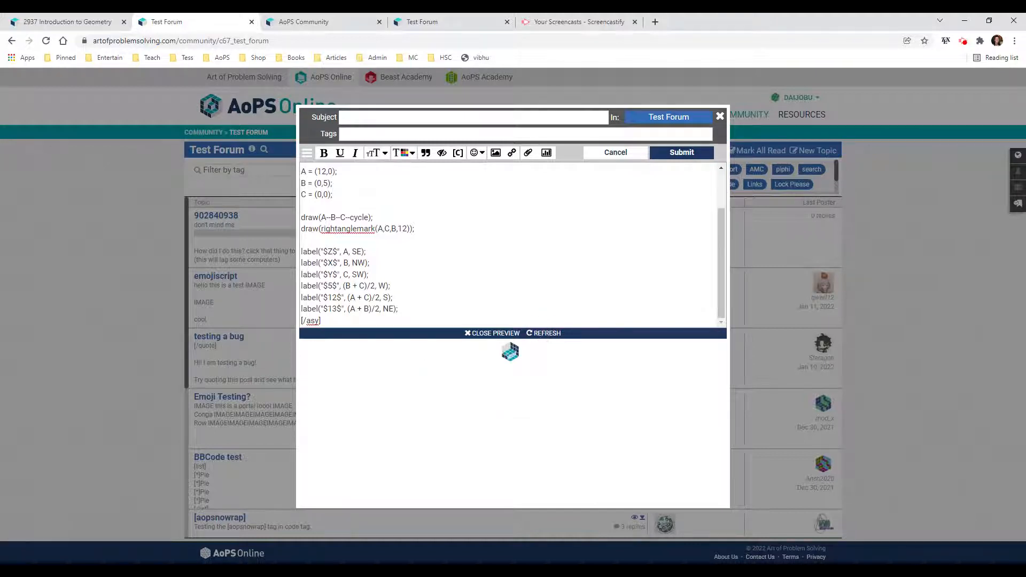
click(542, 334)
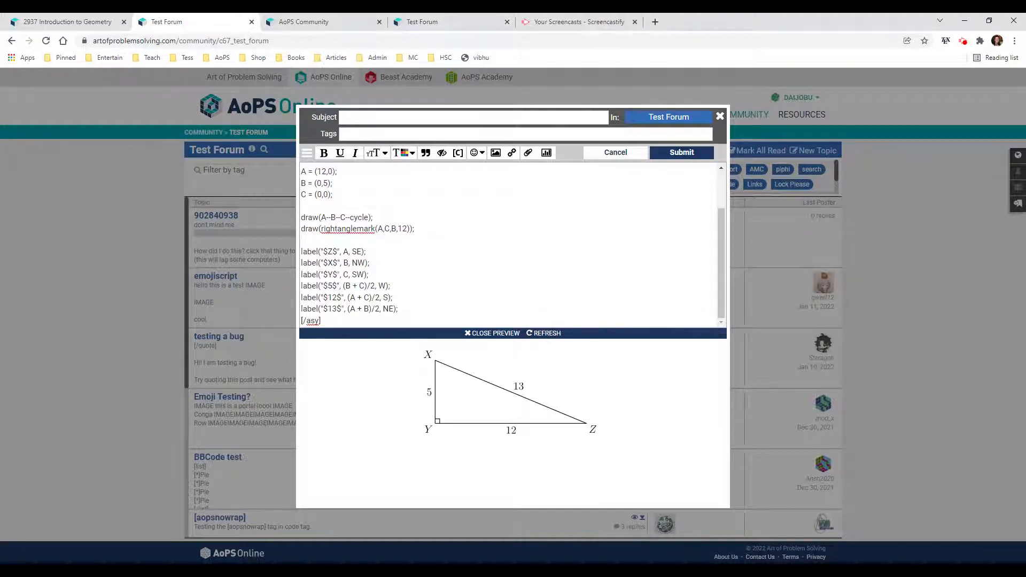
mouse_move(548, 345)
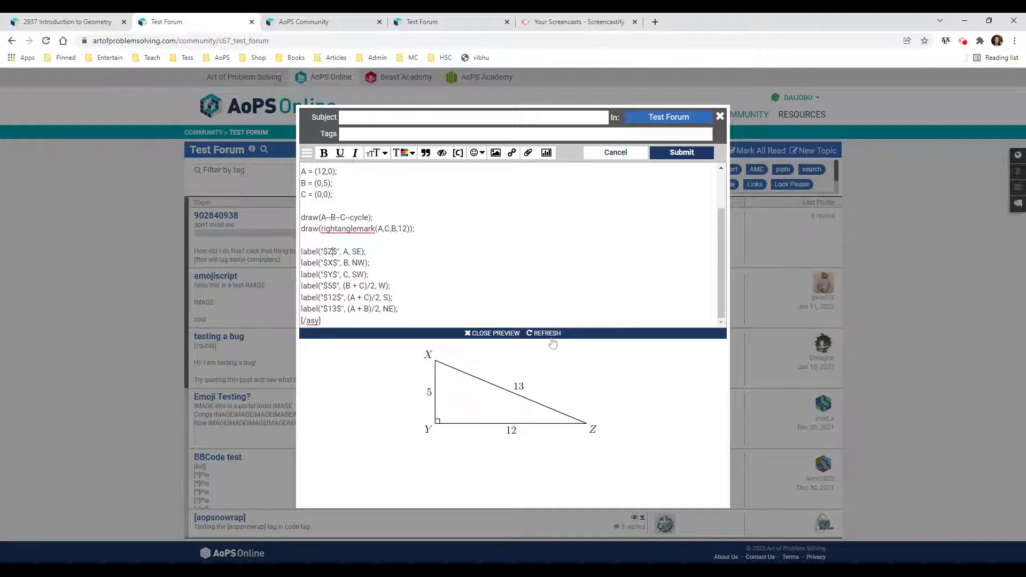
mouse_move(484, 406)
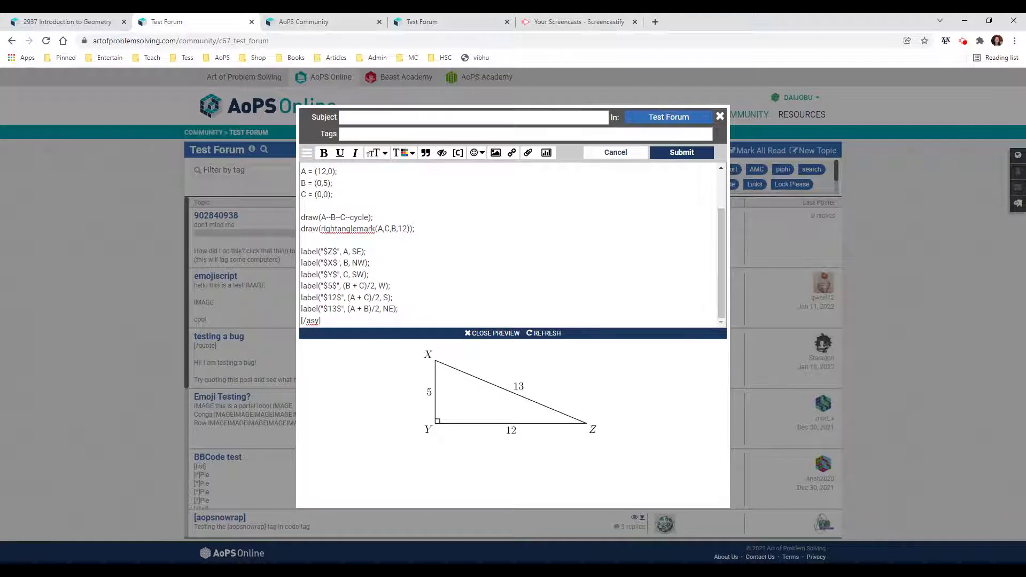
Step: Select all of the triangle code and scroll back to its first line
key(ctrl+a)
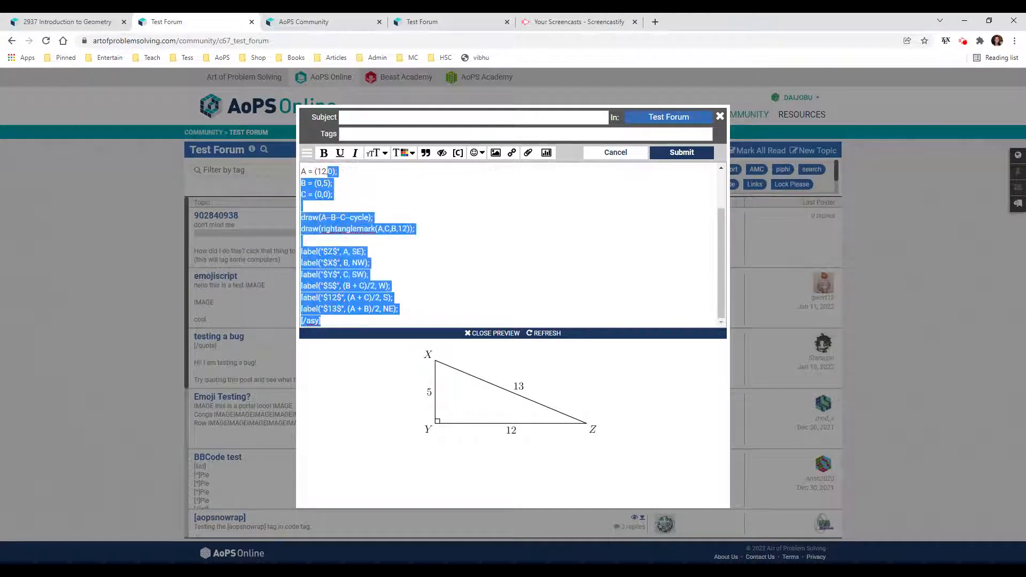
scroll(up, 3)
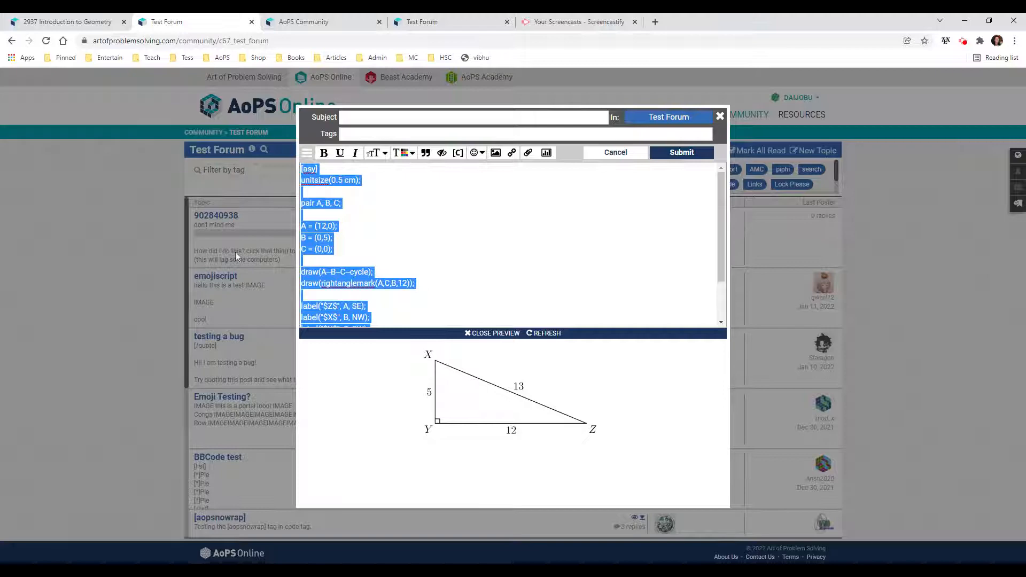
mouse_move(105, 193)
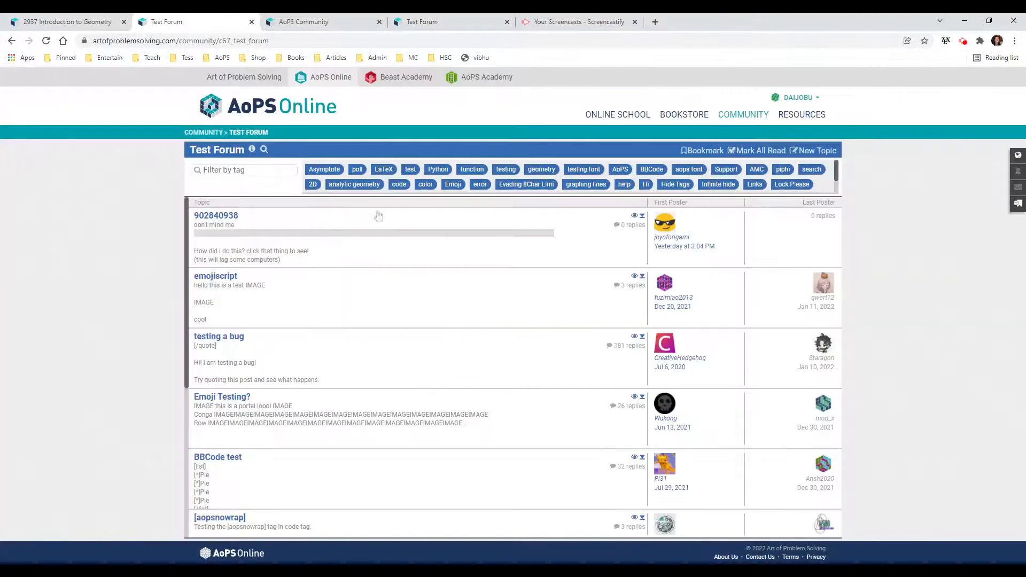
mouse_move(878, 290)
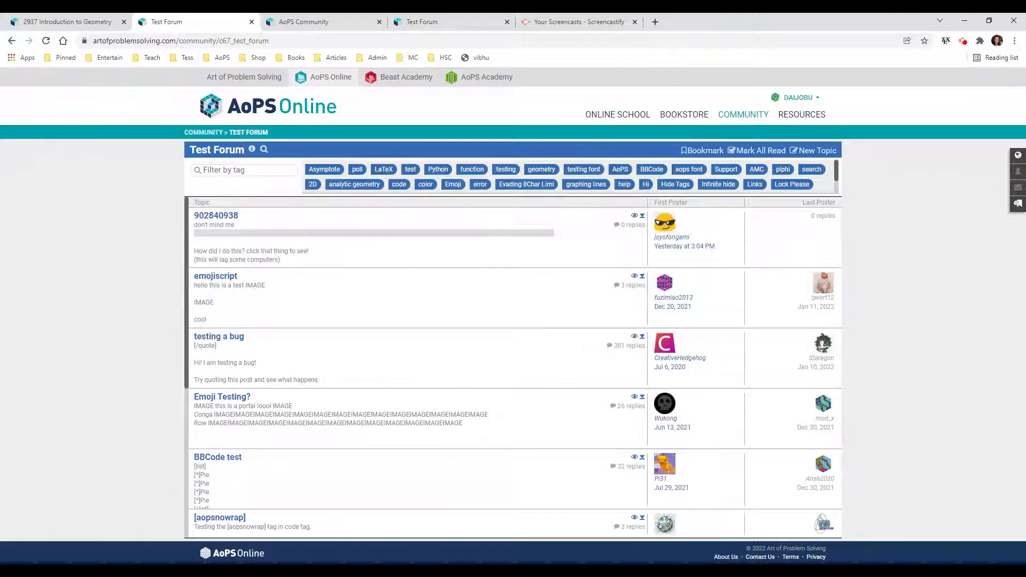
mouse_move(142, 163)
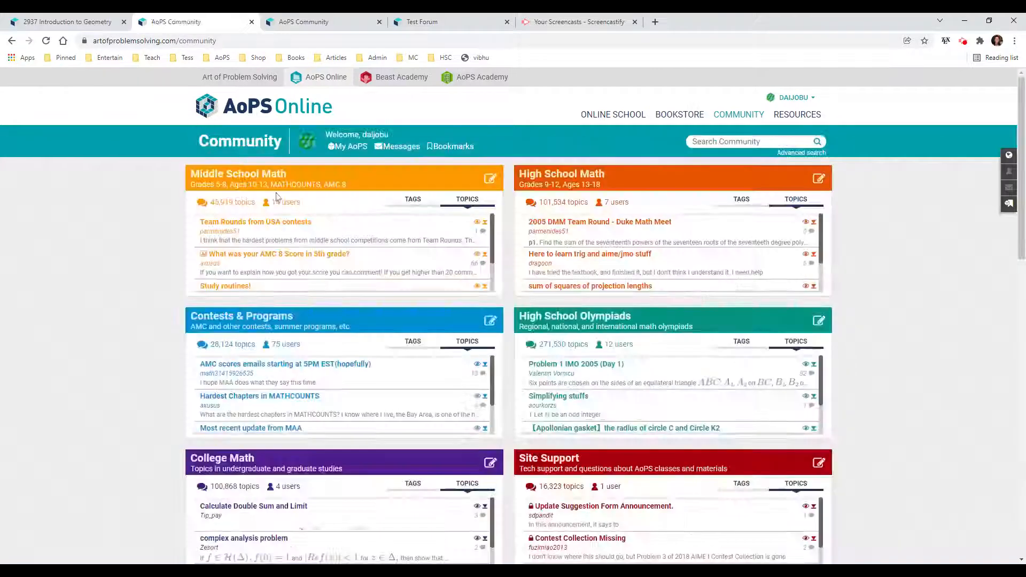
Step: Search the LaTeX and Asymptote forum for 'Venn Diagram'
scroll(down, 3)
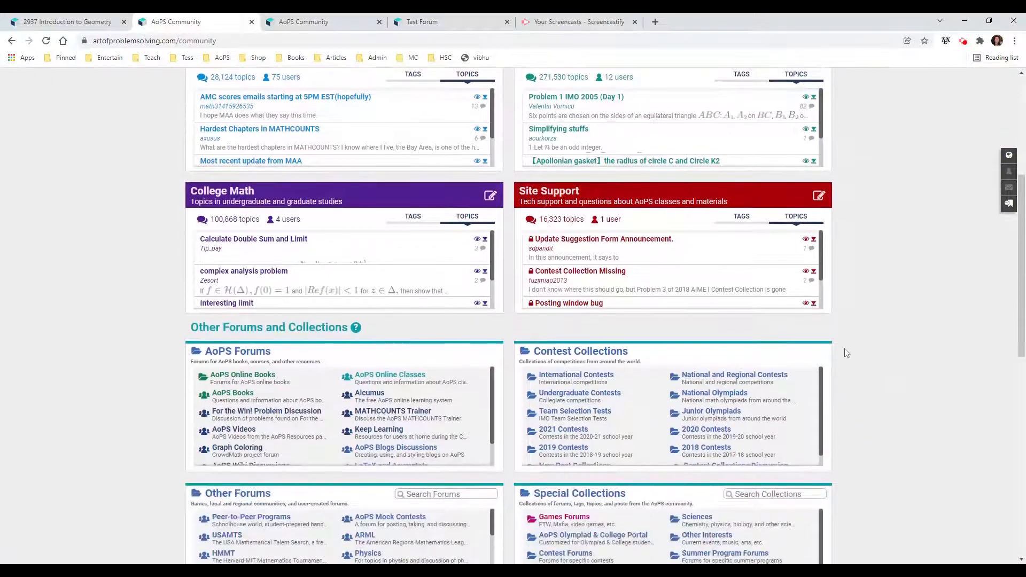
scroll(down, 3)
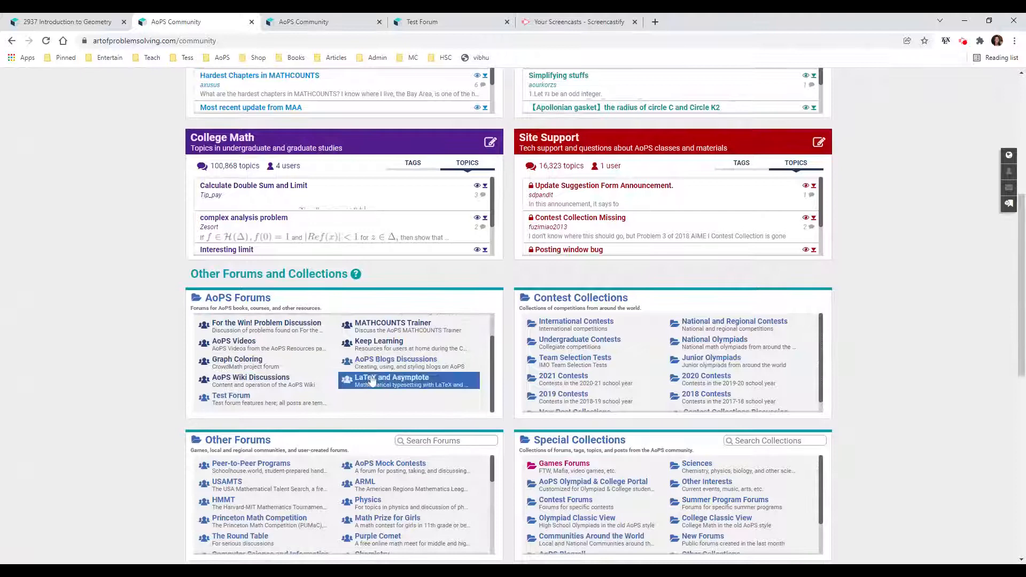
click(392, 378)
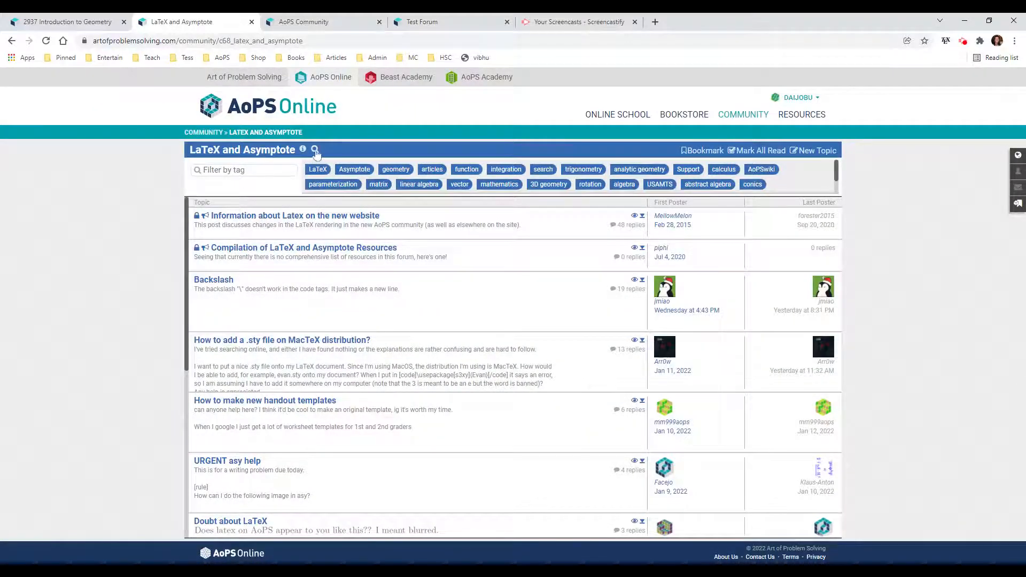
click(314, 150)
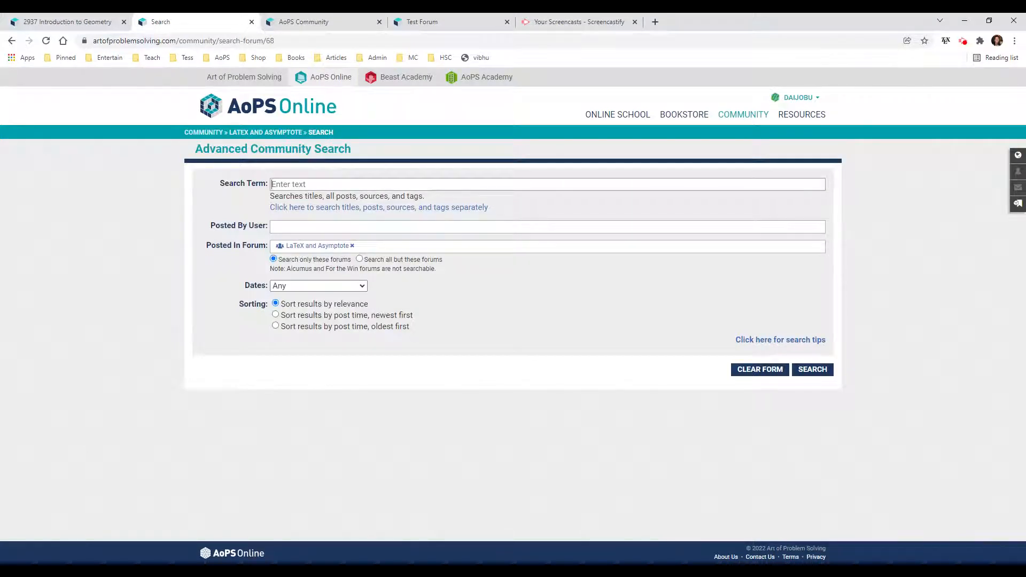
text(Venn Diagram)
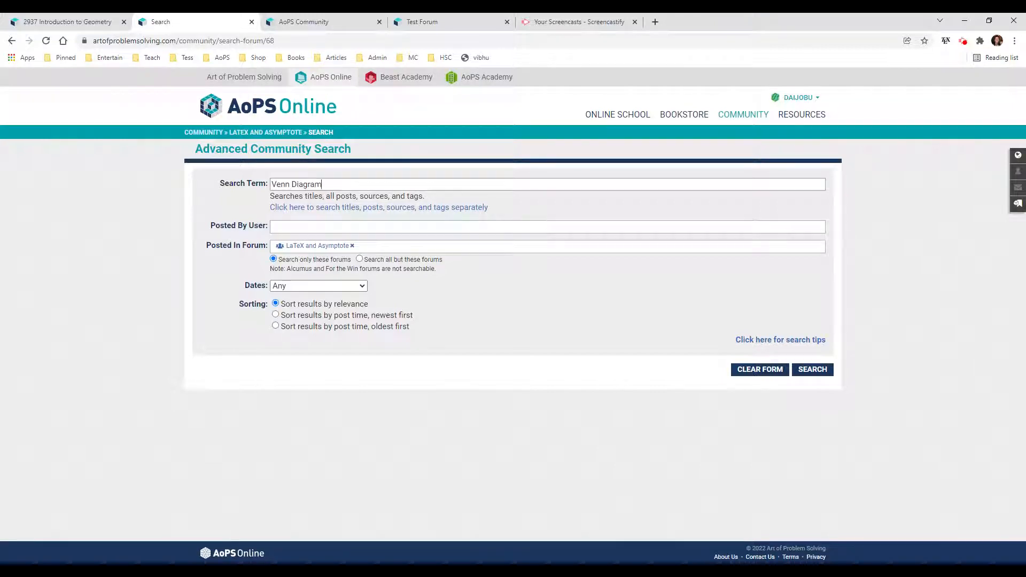
click(811, 369)
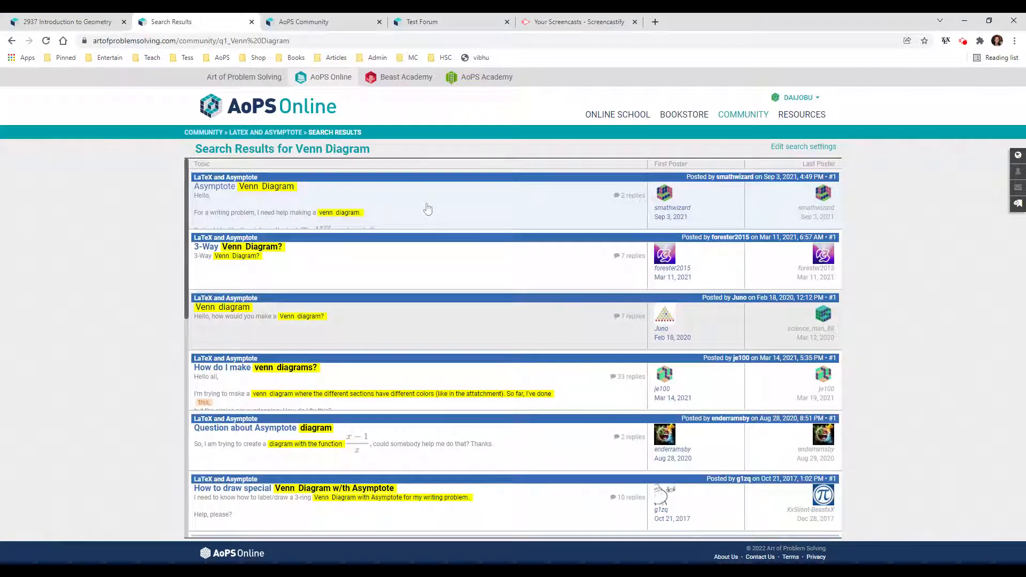
Step: Browse the Asymptote Venn Diagram, 3-Way Venn Diagram and Venn diagram result threads
click(266, 186)
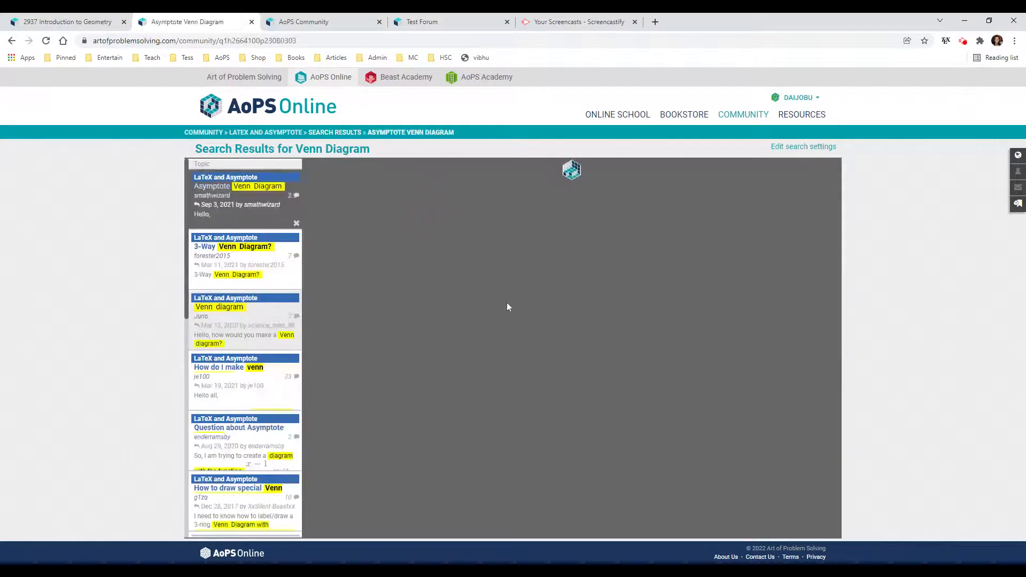
click(257, 186)
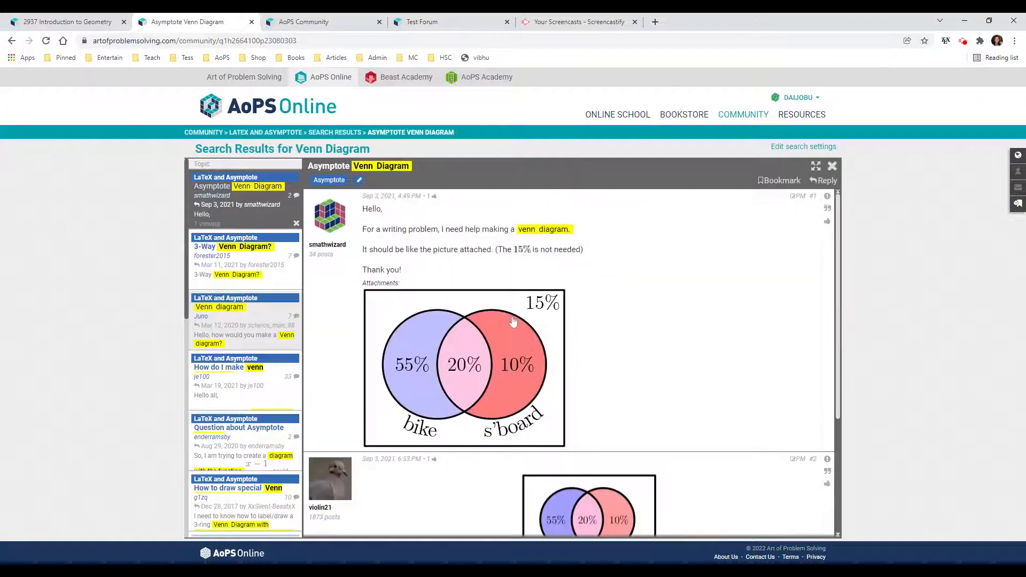
click(233, 247)
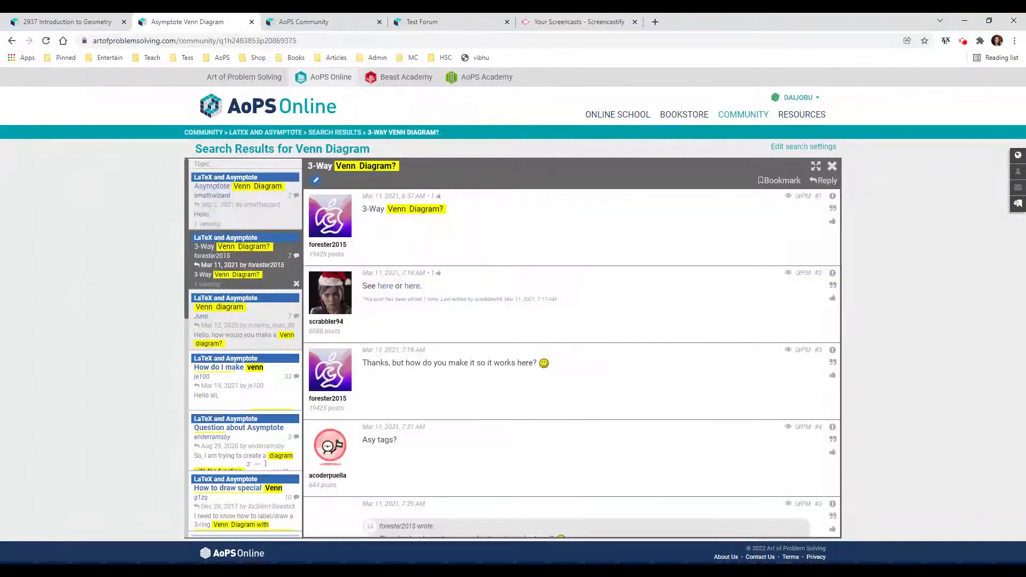
scroll(down, 3)
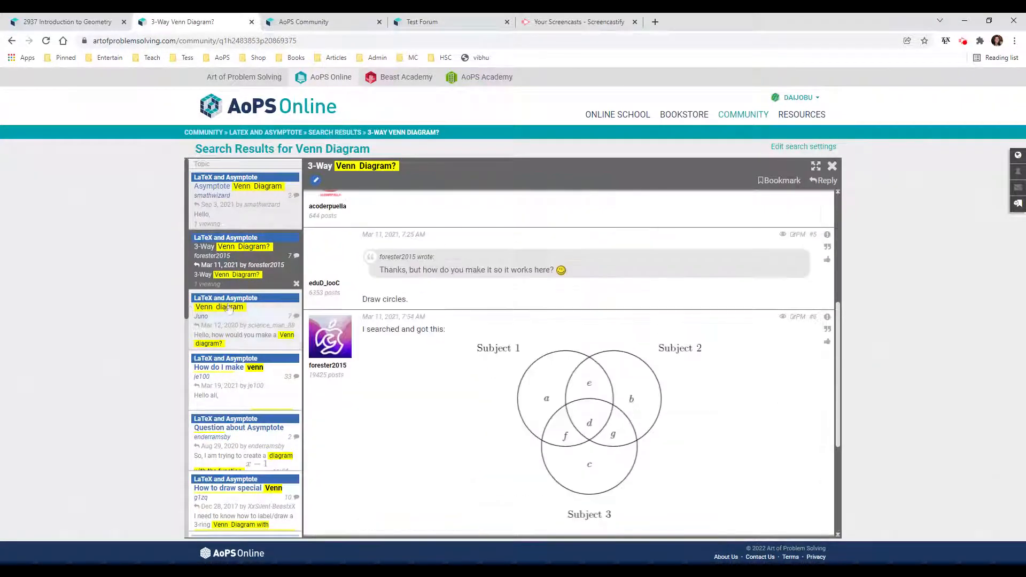
click(220, 306)
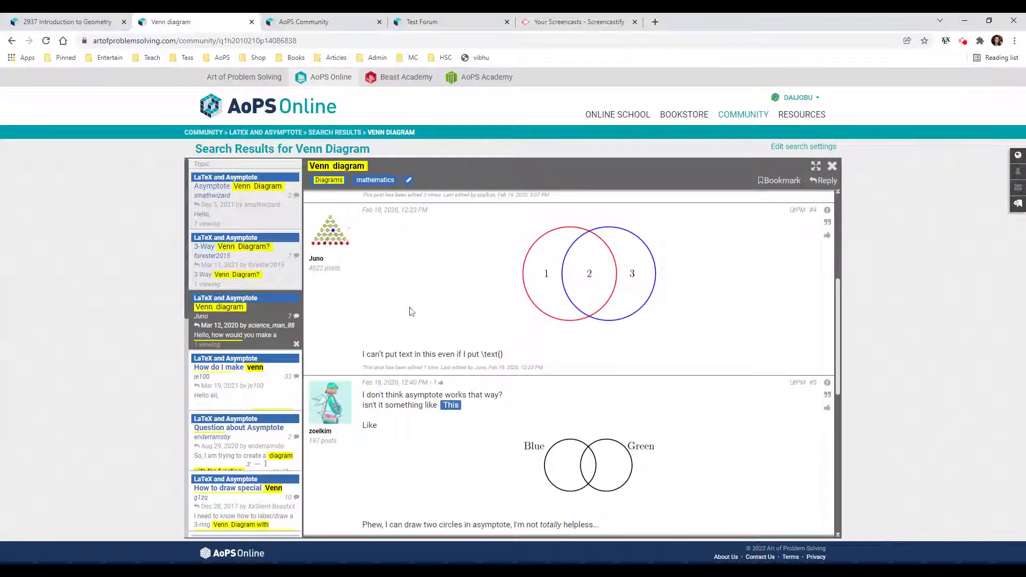
Step: Return to the Asymptote Venn Diagram thread and reveal the reply diagram's code
click(237, 186)
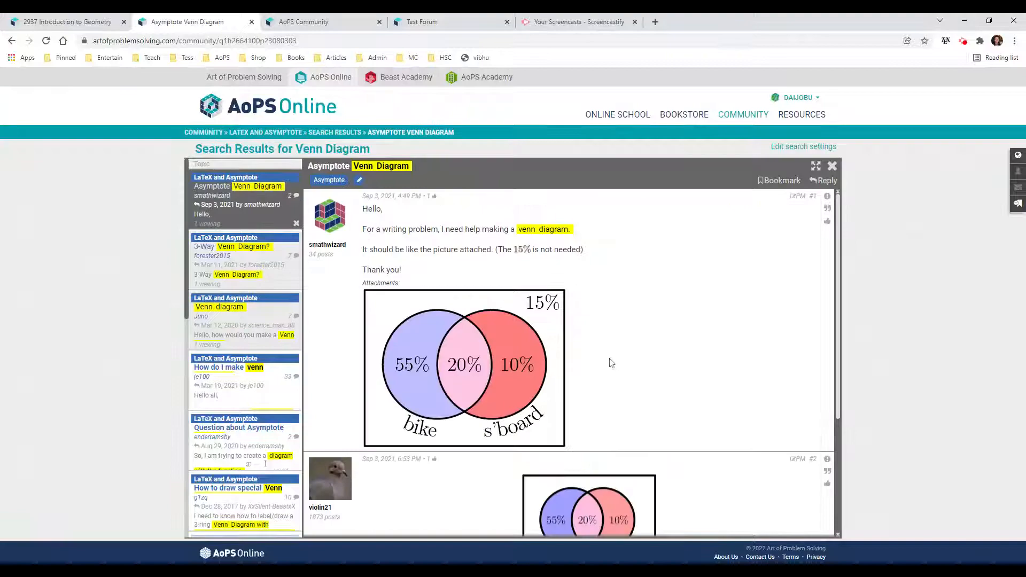
scroll(down, 3)
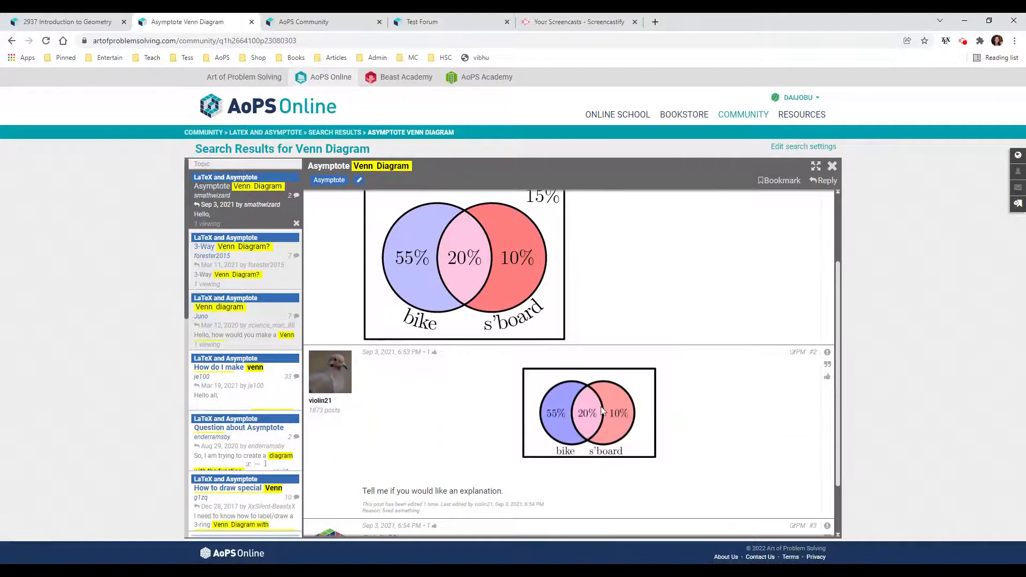
click(588, 412)
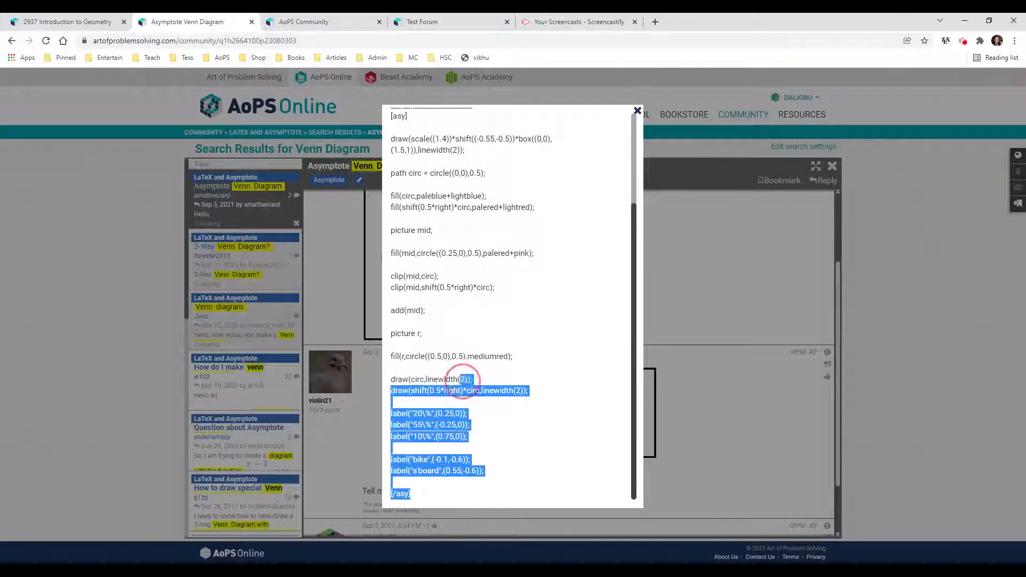
Step: Select the whole Venn diagram code and return to the LaTeX and Asymptote forum
scroll(up, 3)
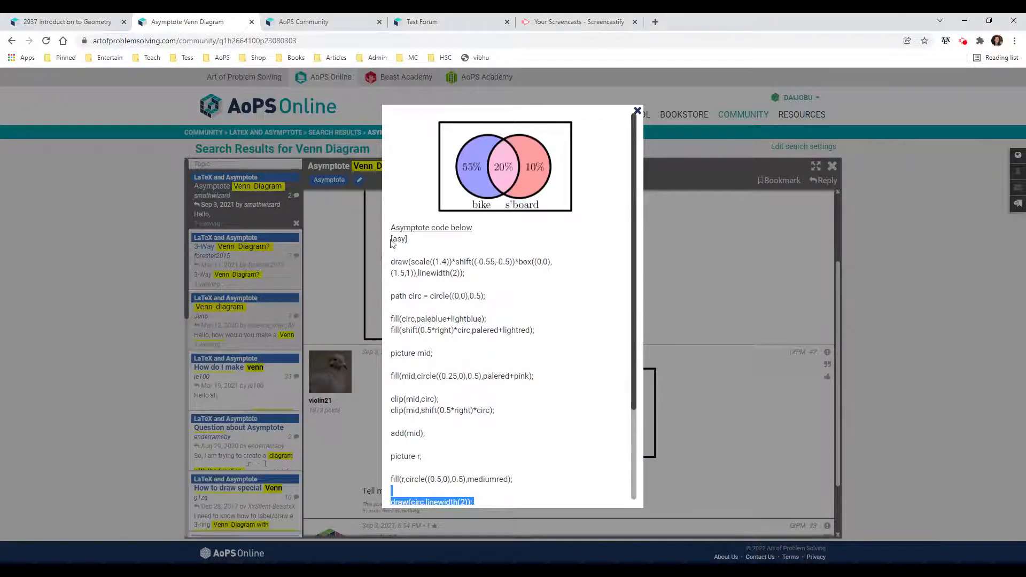
key(ctrl+a)
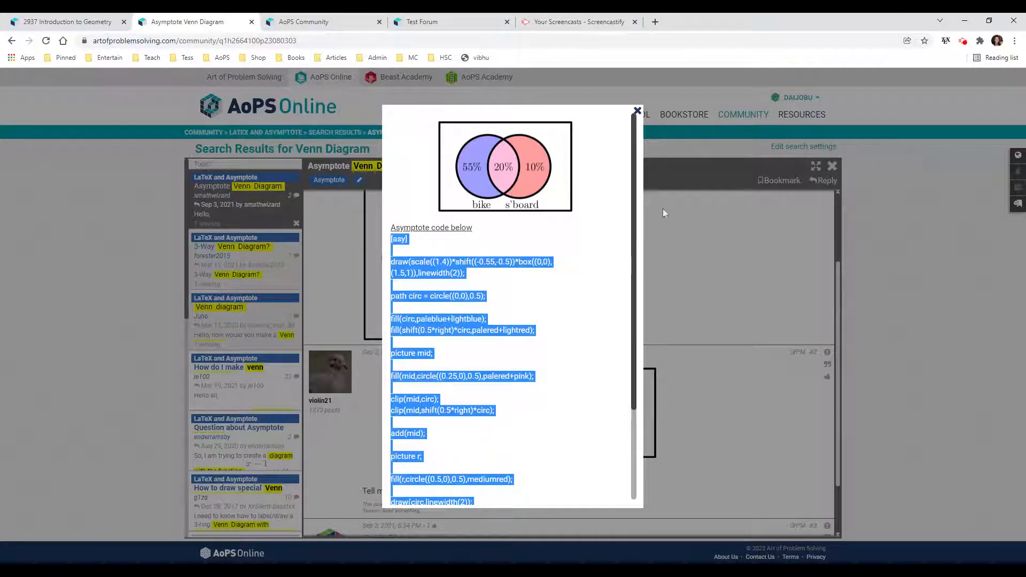
click(635, 109)
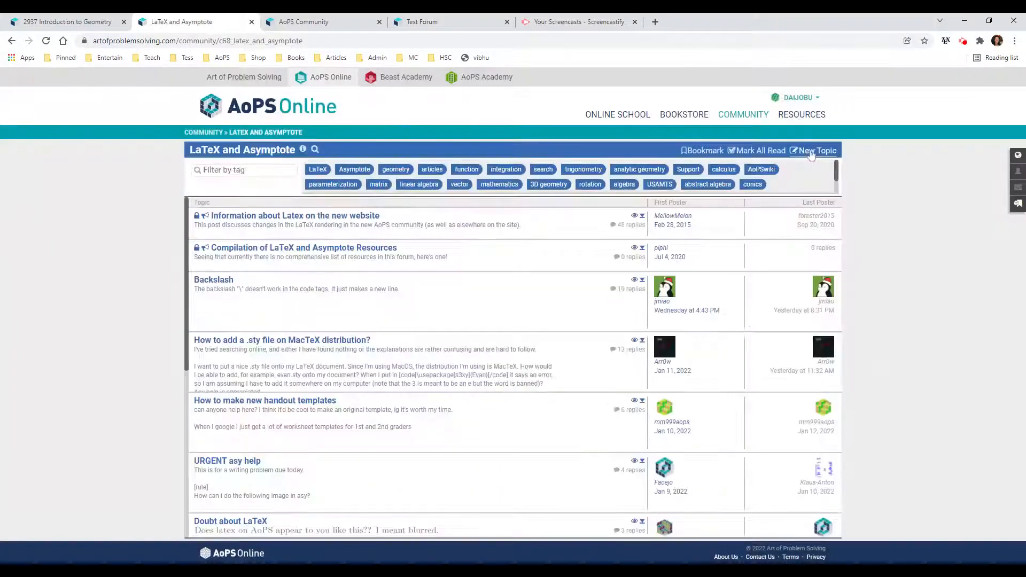
Step: Start a new forum topic and preview the pasted Venn code showing 55%, 20%, 10% with bike and s'board labels
click(815, 151)
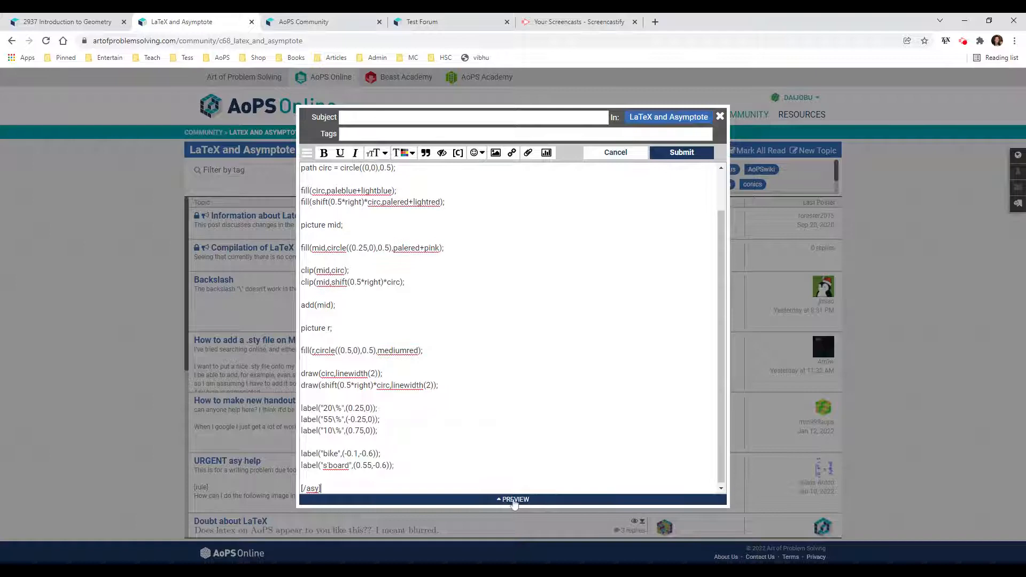
click(515, 499)
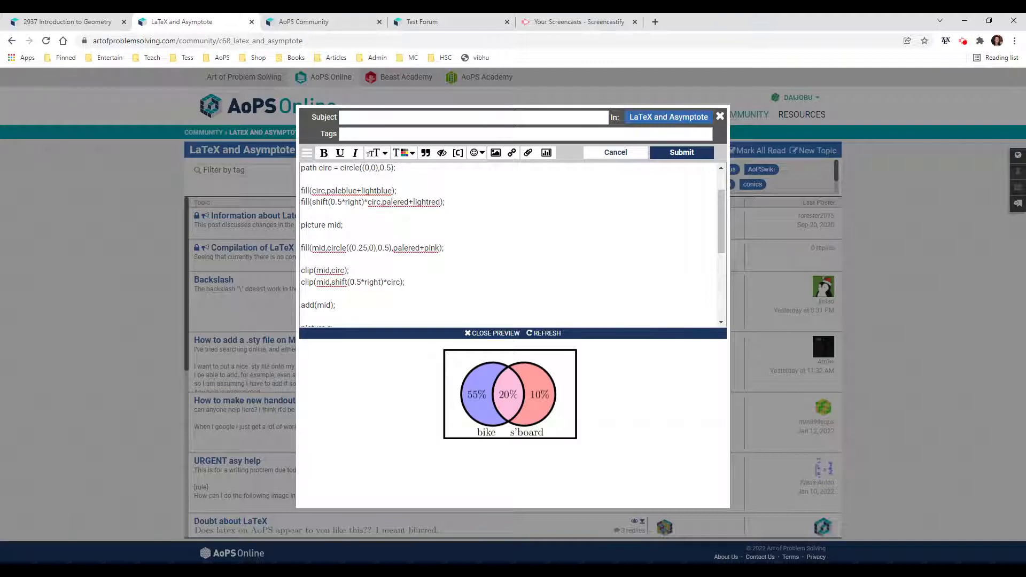
mouse_move(483, 443)
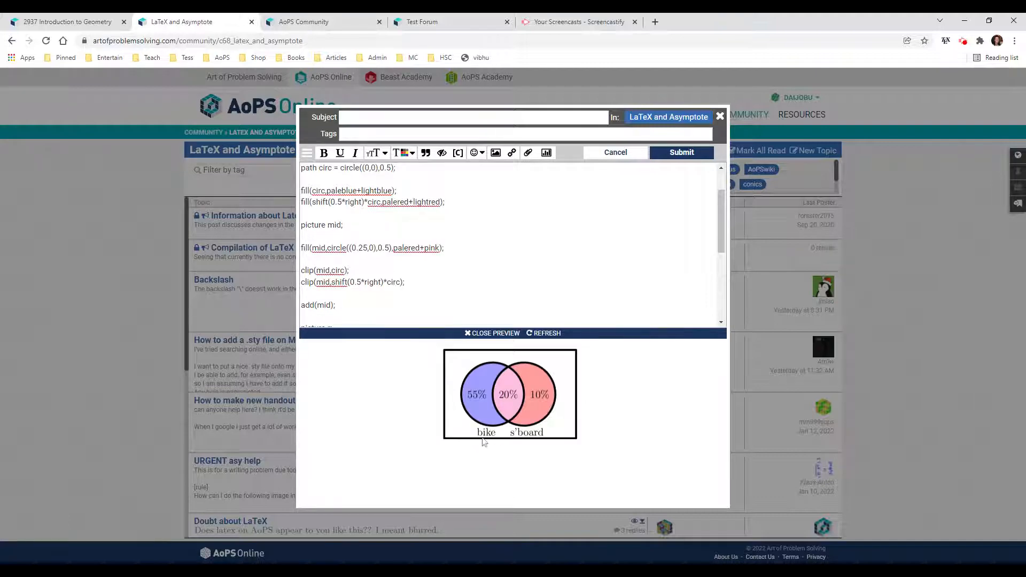
scroll(down, 3)
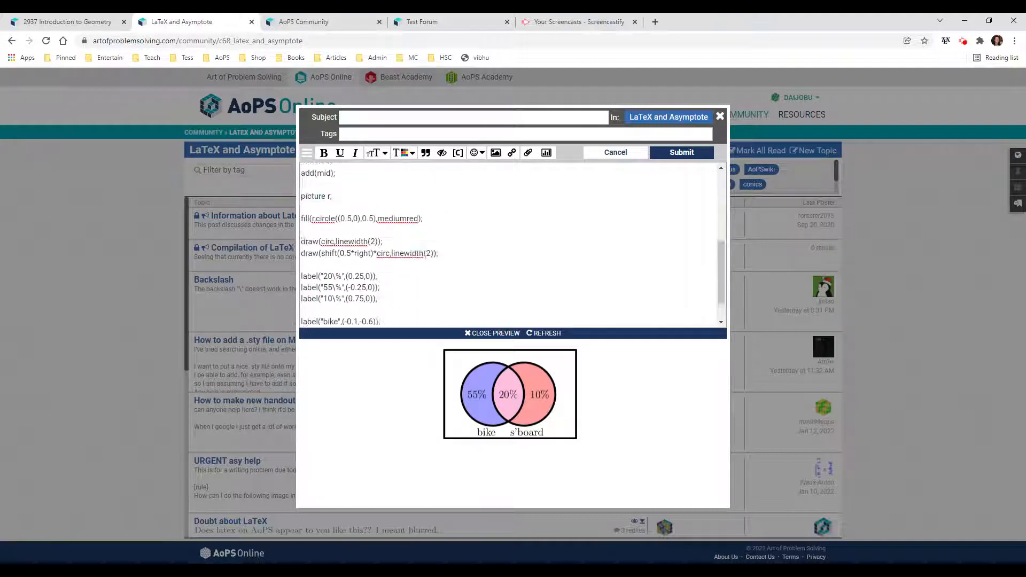
scroll(down, 3)
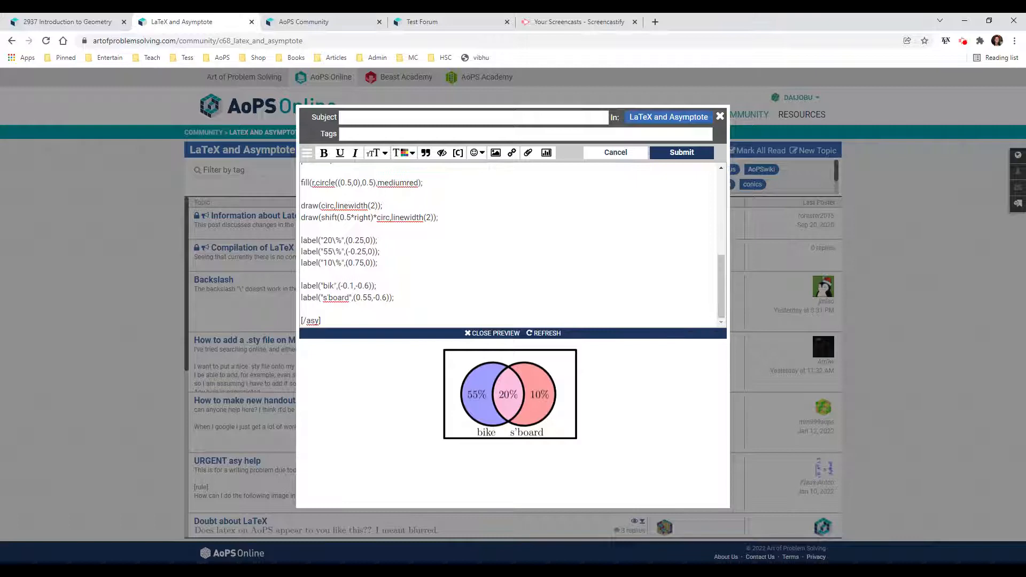
Step: Relabel the two circles French and Spanish and re-render the preview with the new labels
text(French)
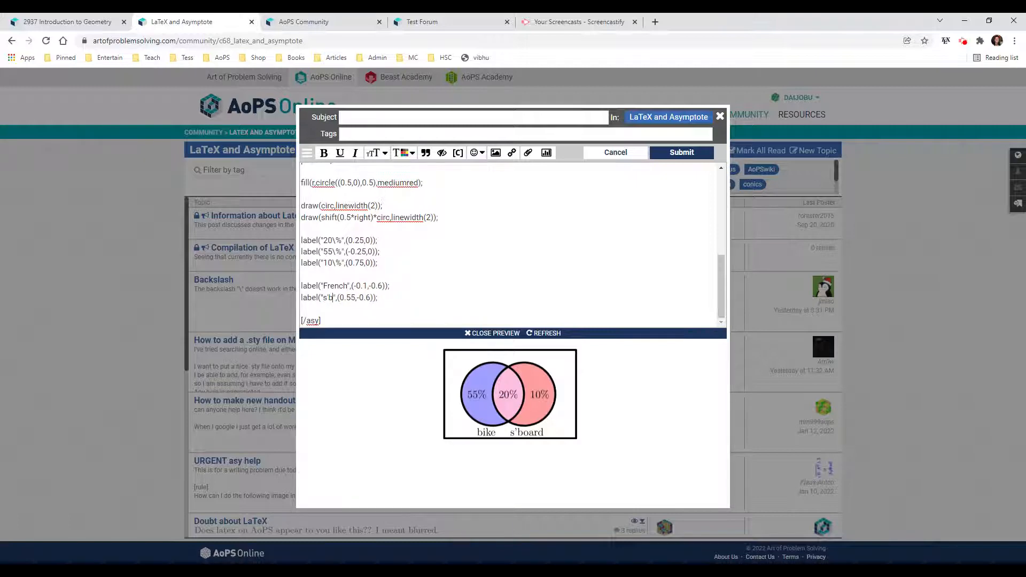
text(Spanish)
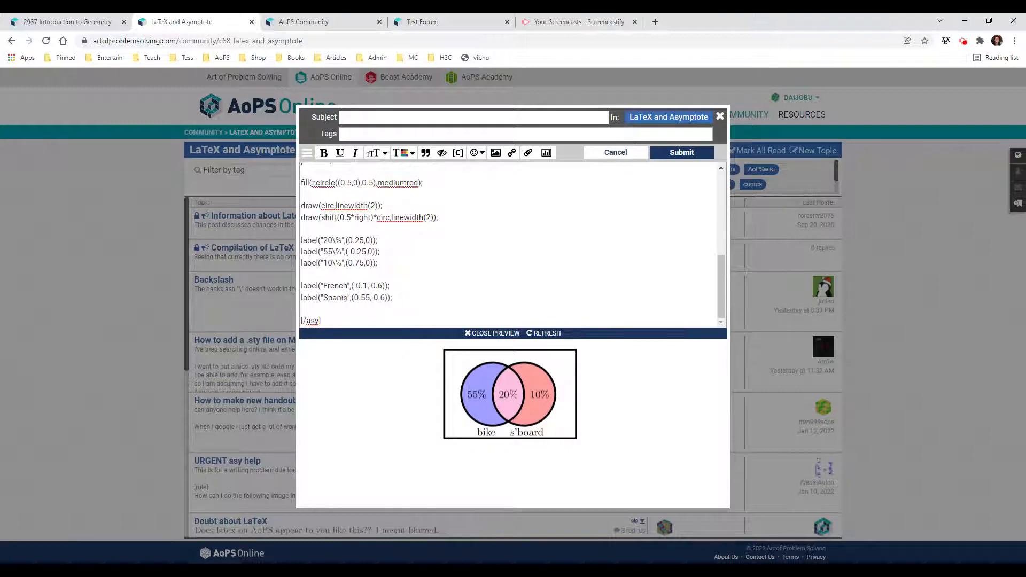
click(495, 333)
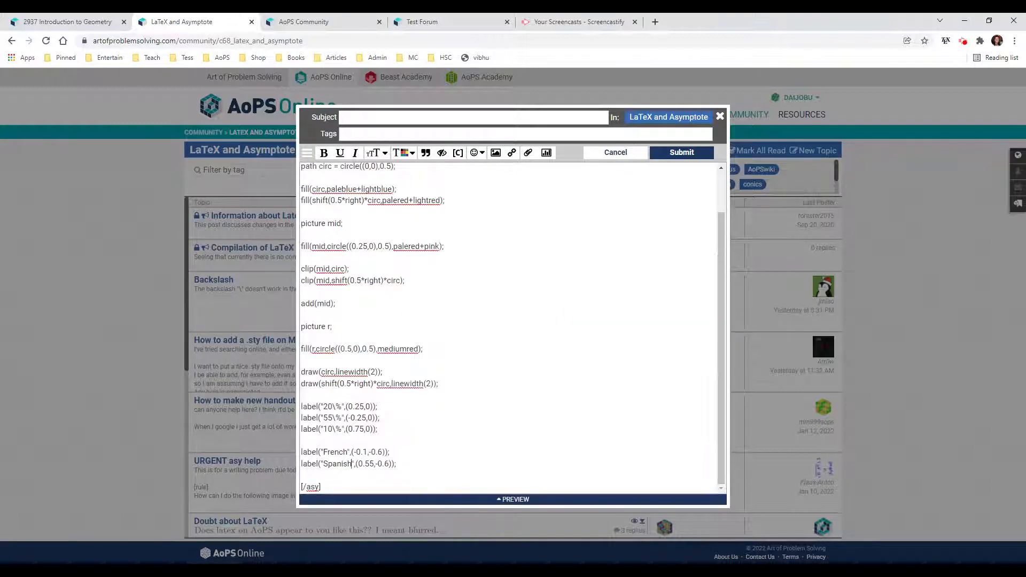
click(514, 499)
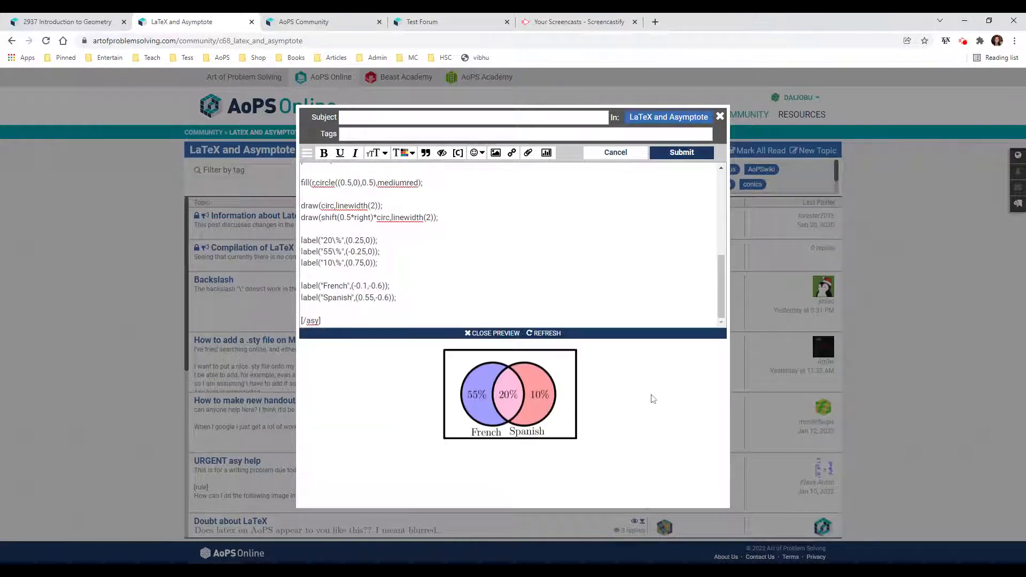
mouse_move(520, 425)
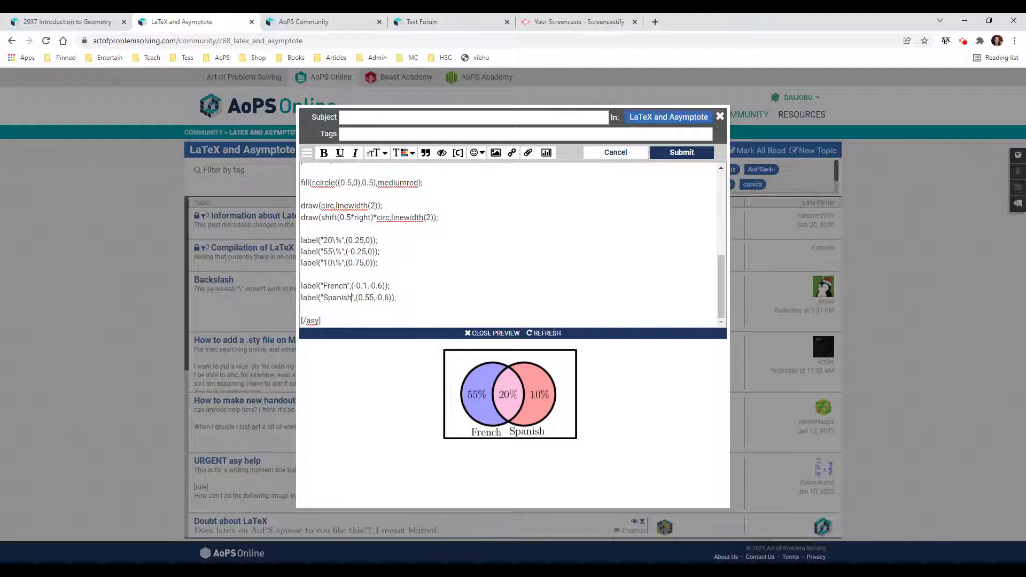
mouse_move(482, 356)
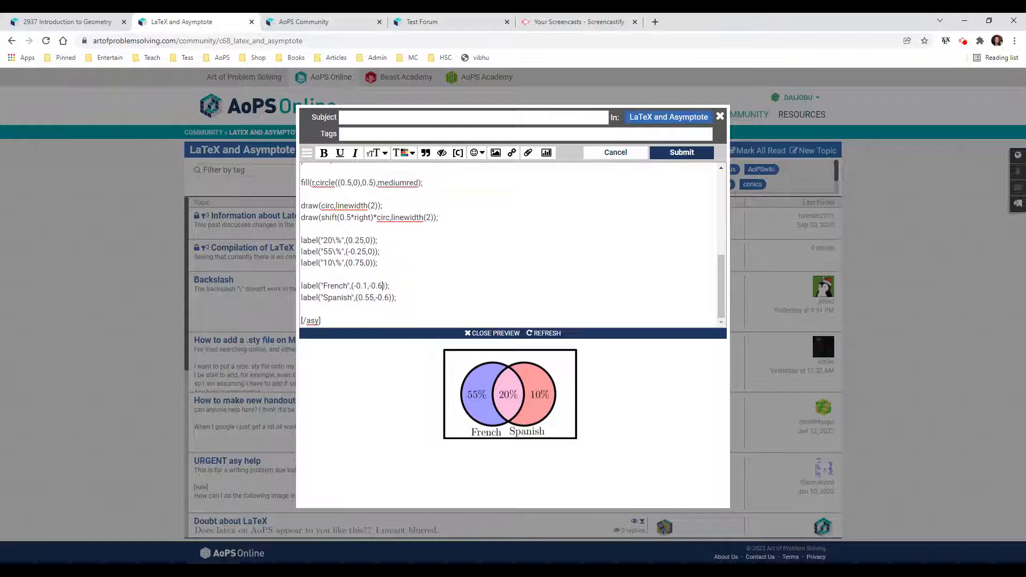
key(Backspace)
text(1)
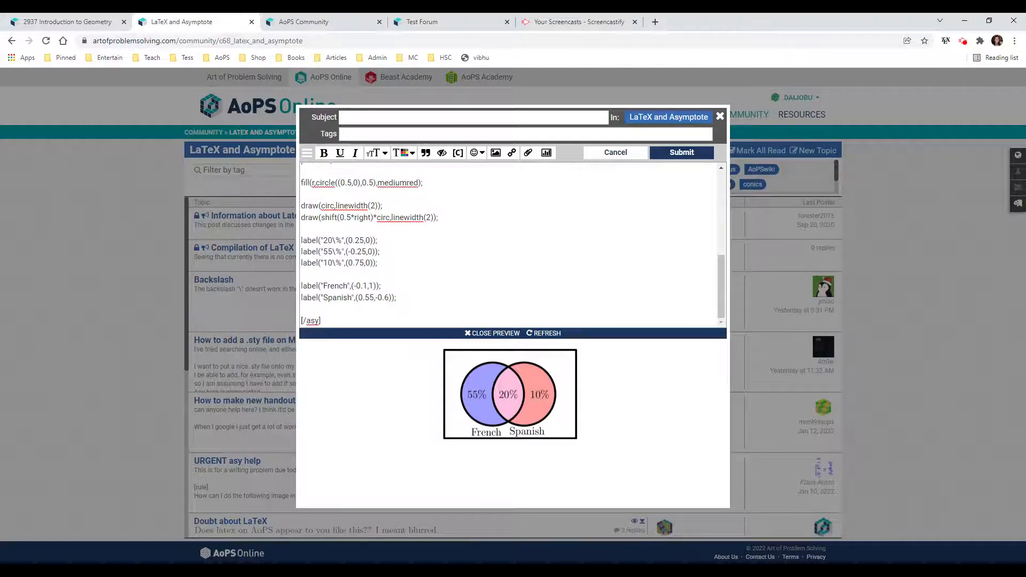
Step: Move the French and Spanish labels above the circles by setting their y-coordinates to 0.6
click(546, 334)
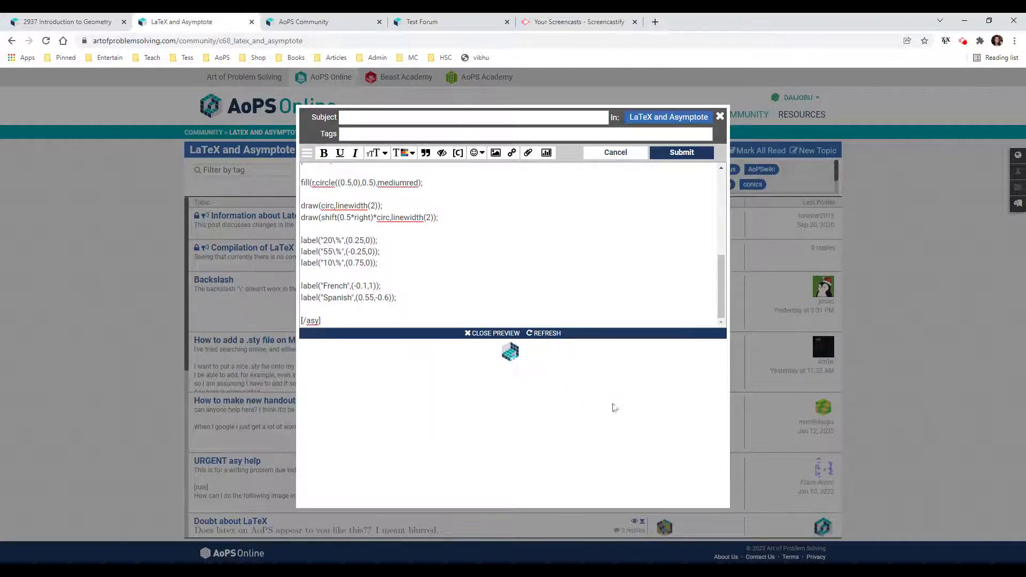
click(543, 333)
text(0.6)
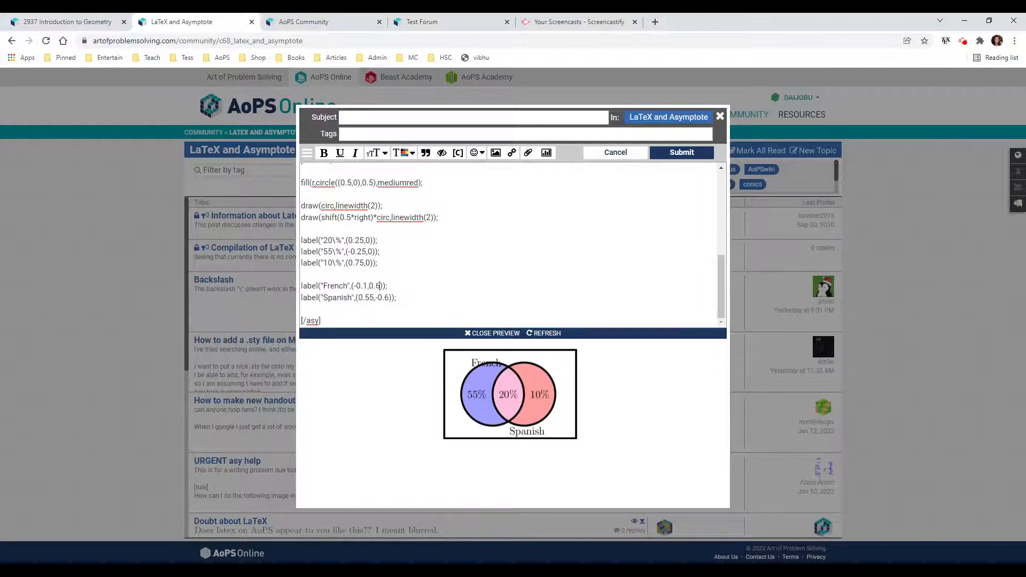
click(543, 333)
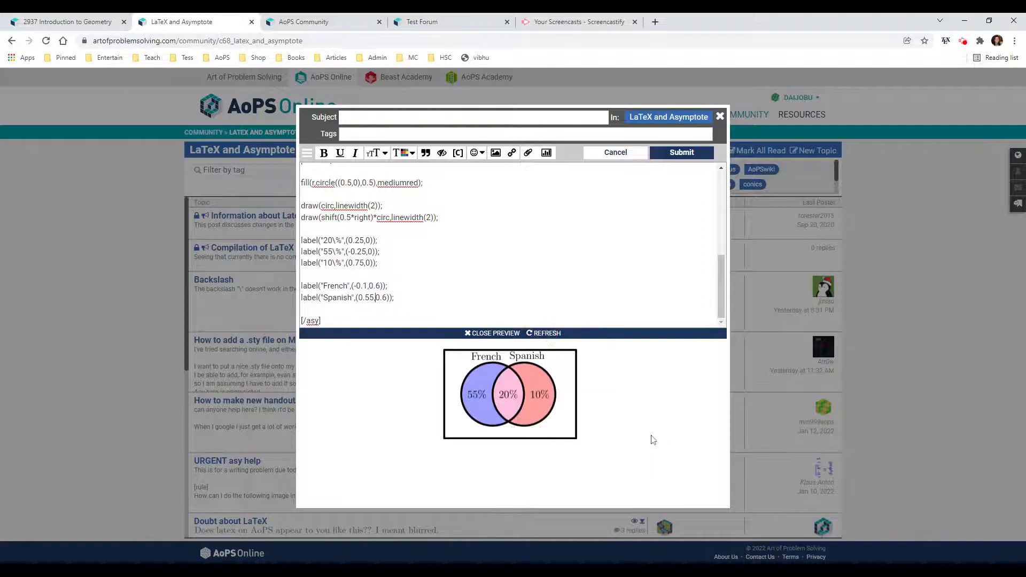
mouse_move(498, 358)
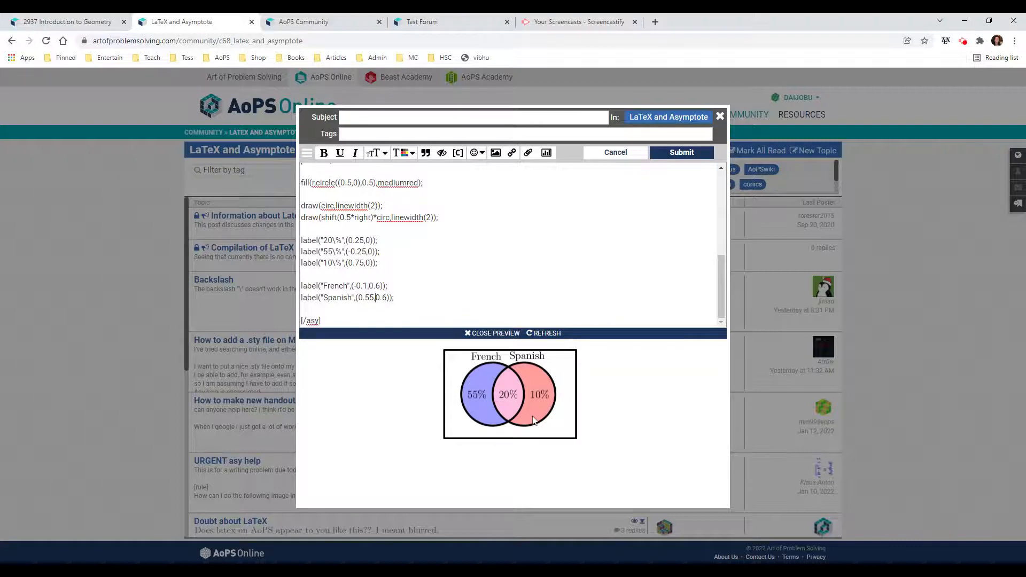
Step: Give the rectangular border a thin linewidth of 1 and refresh the preview
scroll(up, 3)
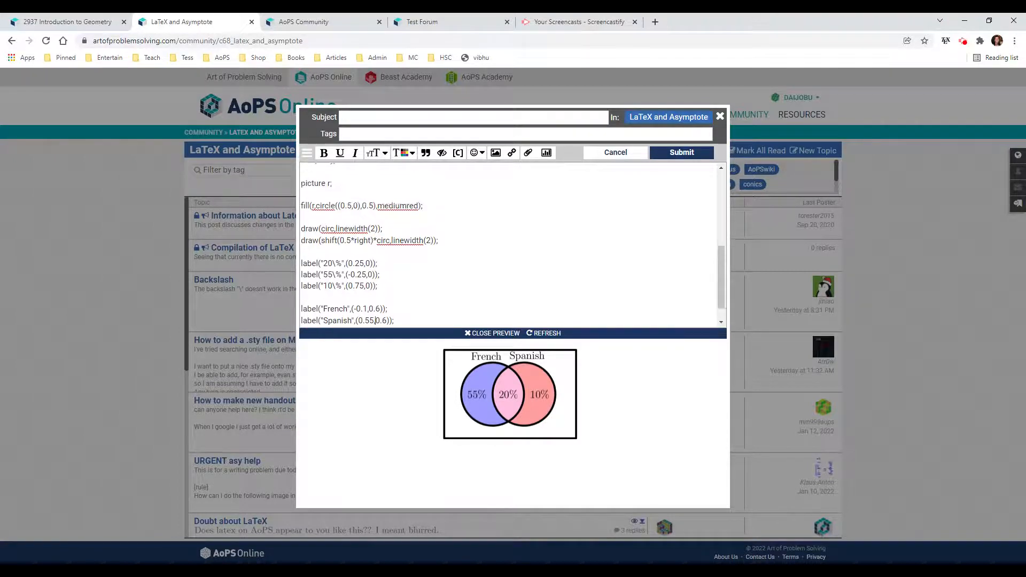
scroll(up, 3)
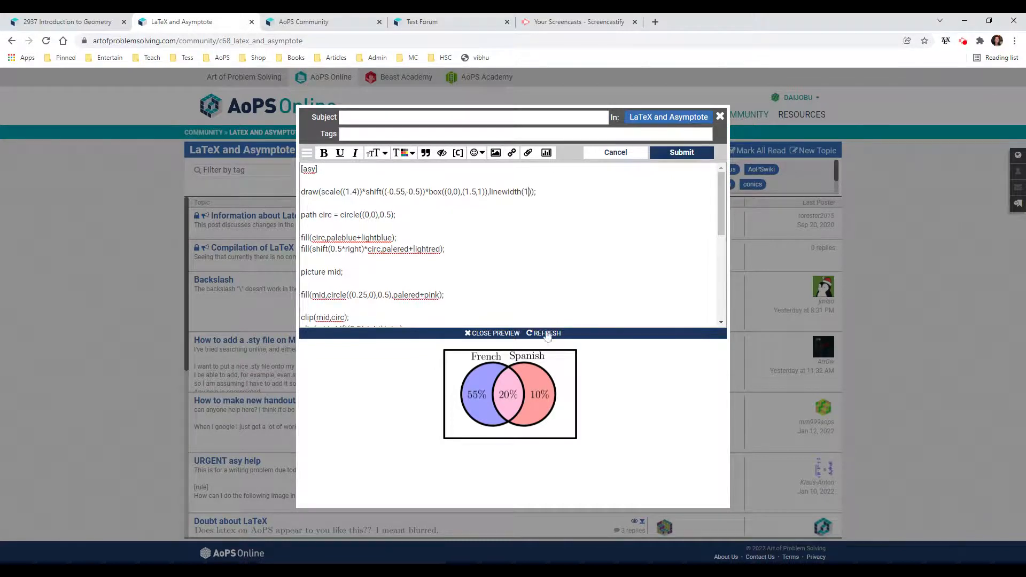
click(543, 334)
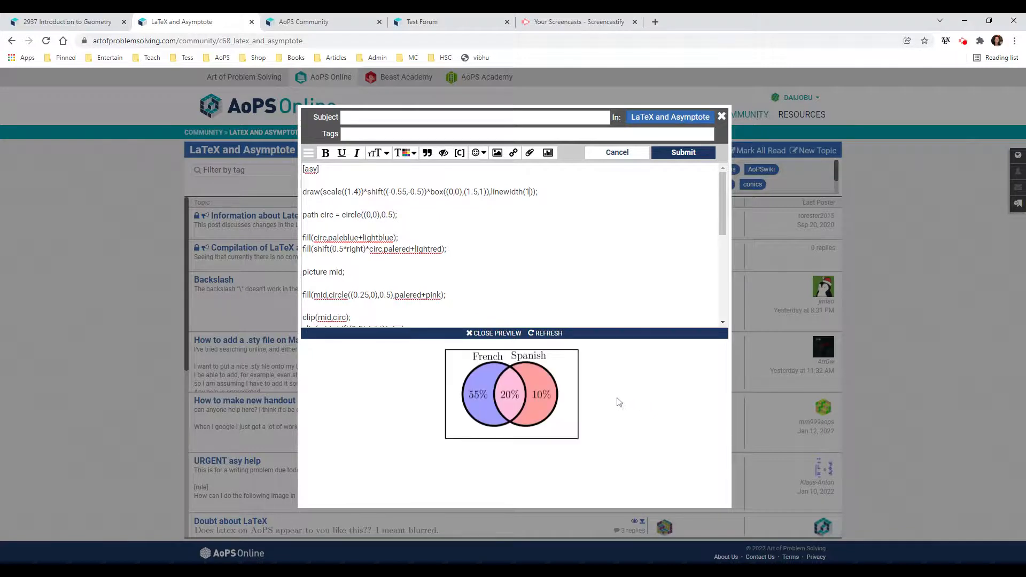
mouse_move(488, 383)
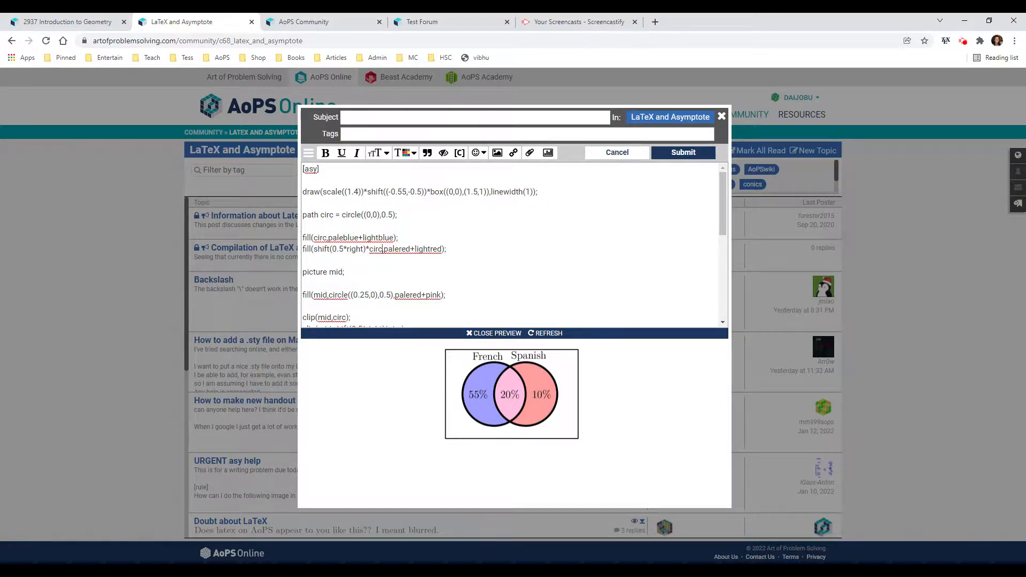
Step: Replace the right circle's palered+lightred fill with plain red and re-render the preview
double_click(390, 249)
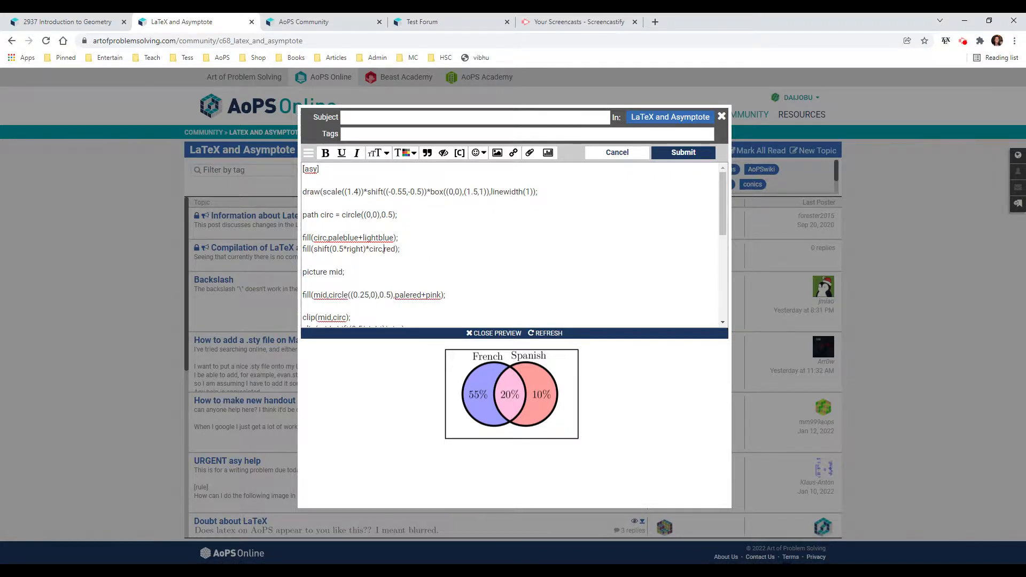
click(494, 334)
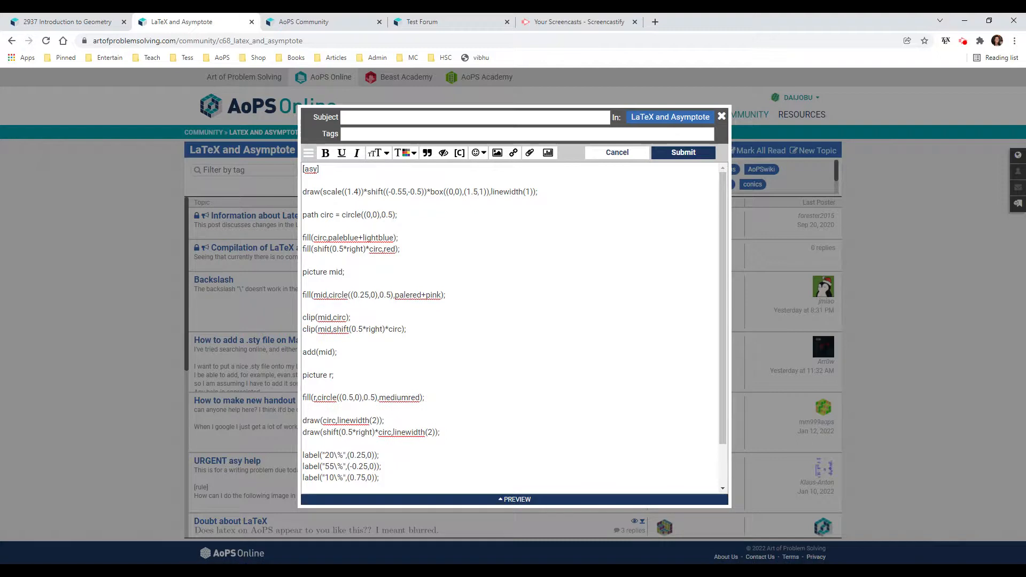
click(518, 499)
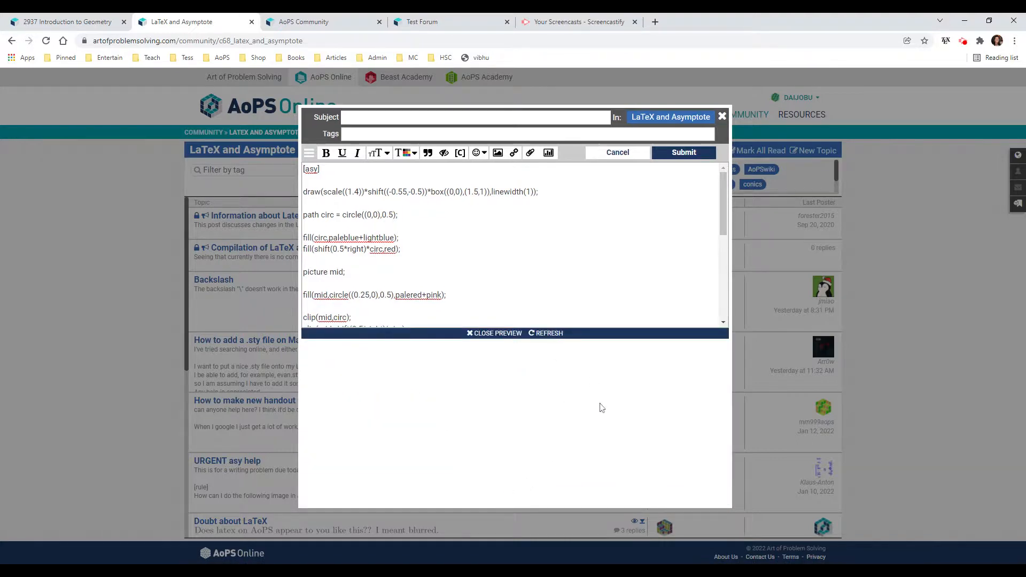
click(545, 334)
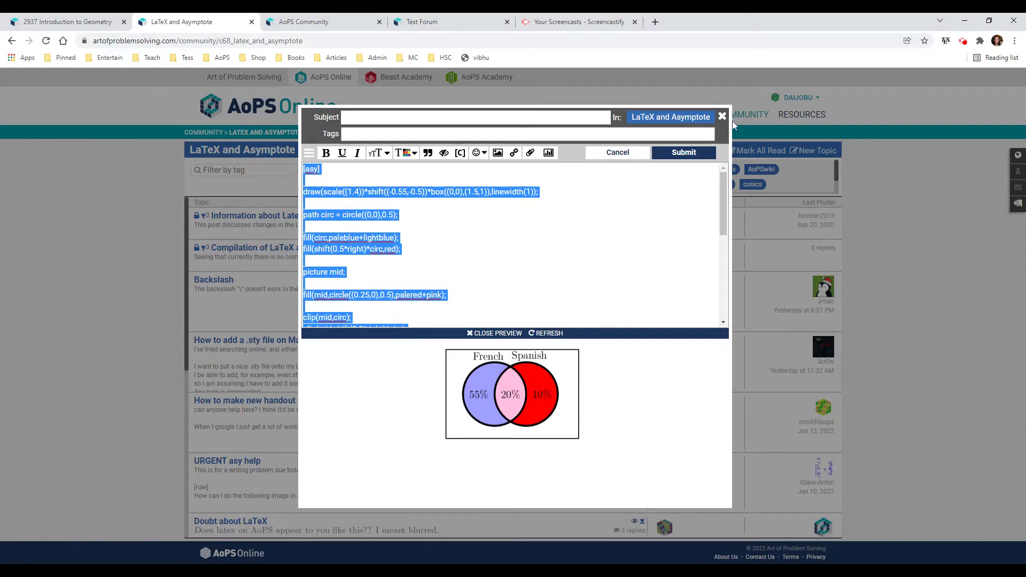
mouse_move(252, 243)
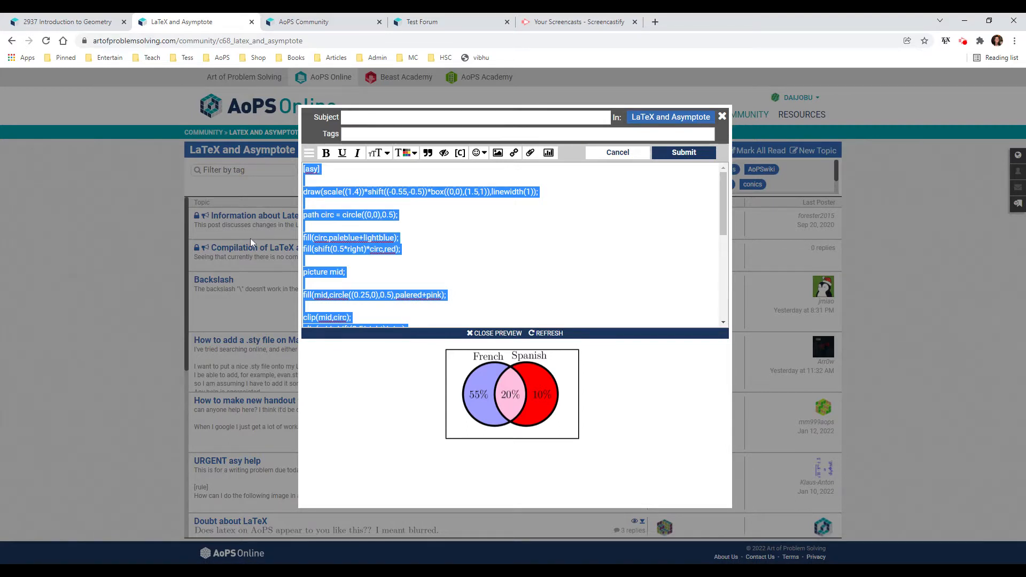
mouse_move(866, 227)
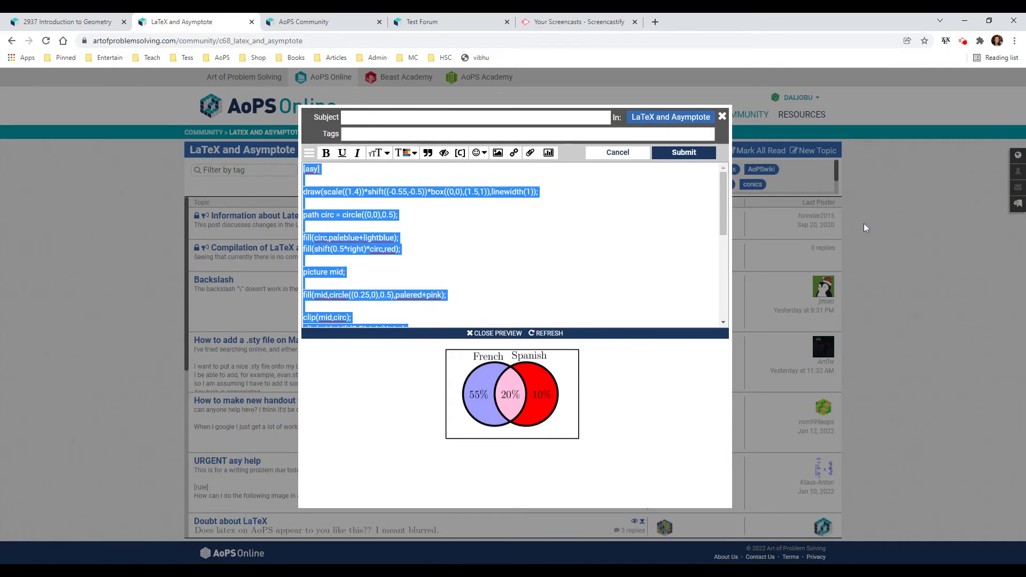